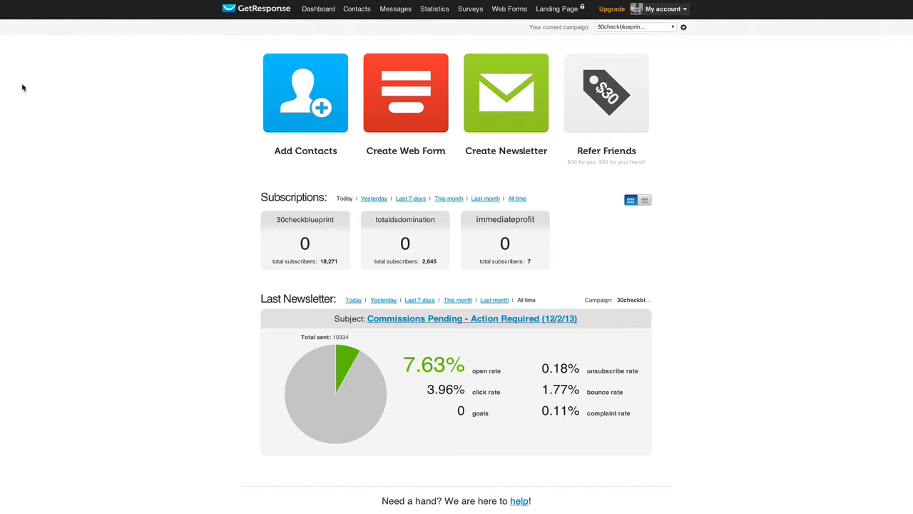
mouse_move(260, 49)
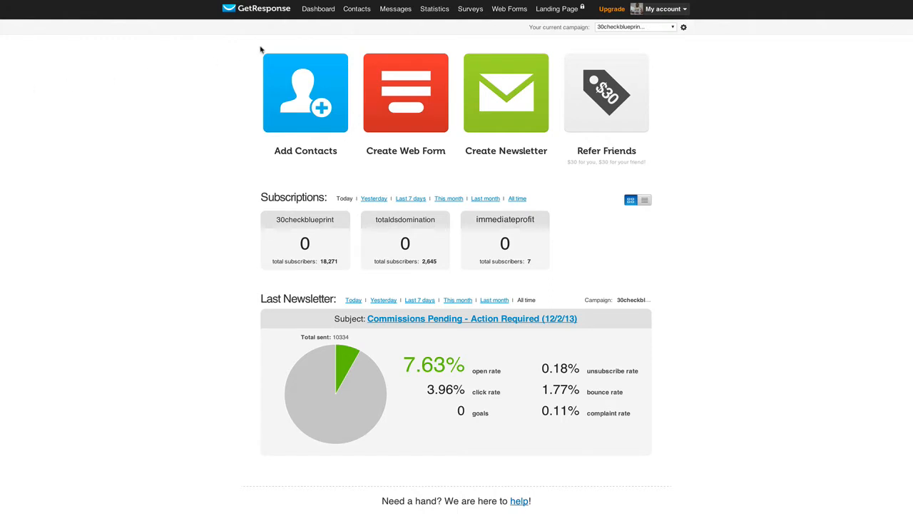
- Go from the dashboard to the Search Contacts page via the Contacts menu
left_click(357, 9)
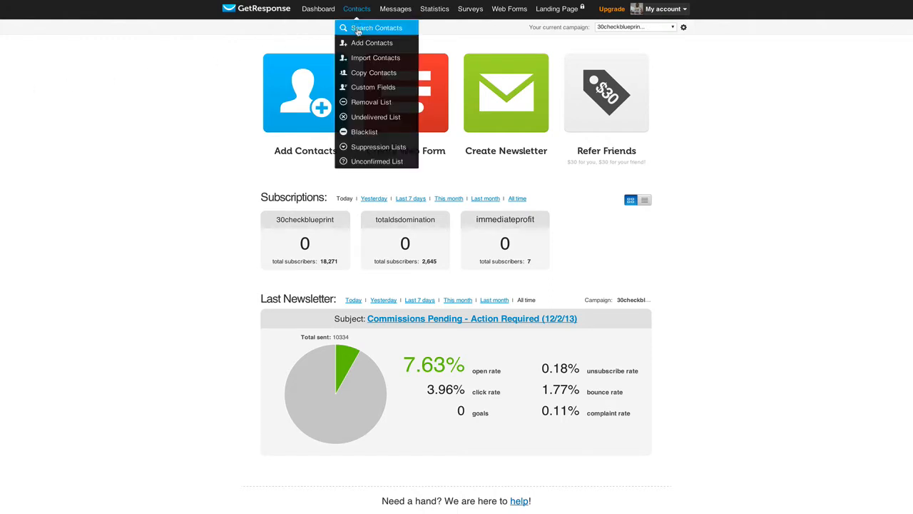
left_click(374, 28)
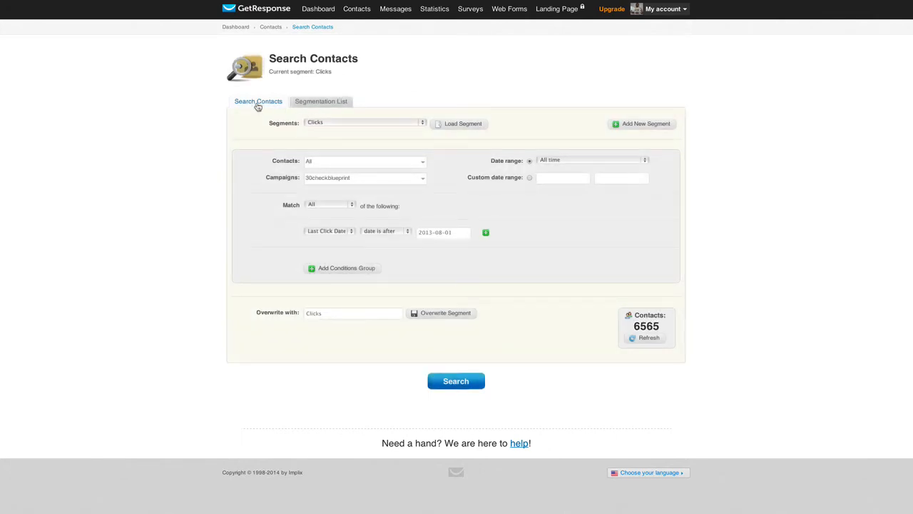
- Choose All Subscribers as the starting segment, keeping the 6565-contact search
left_click(362, 123)
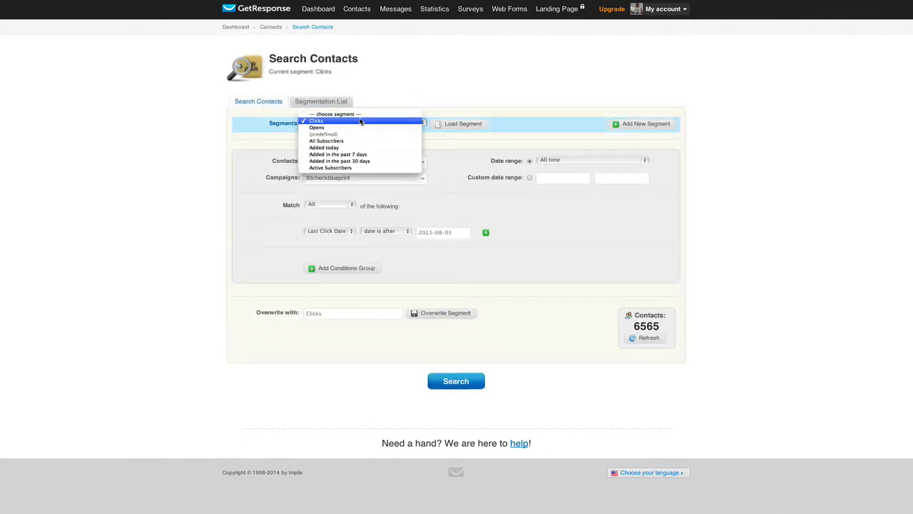
left_click(359, 120)
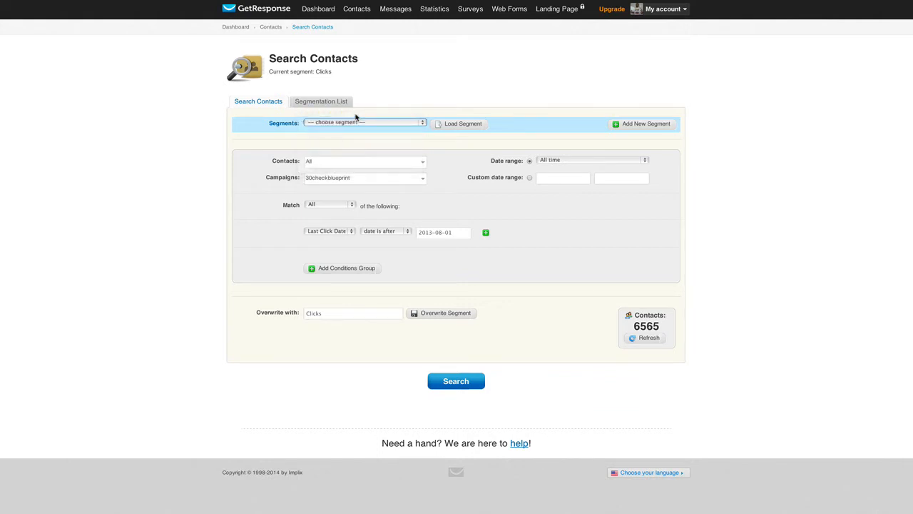
left_click(364, 123)
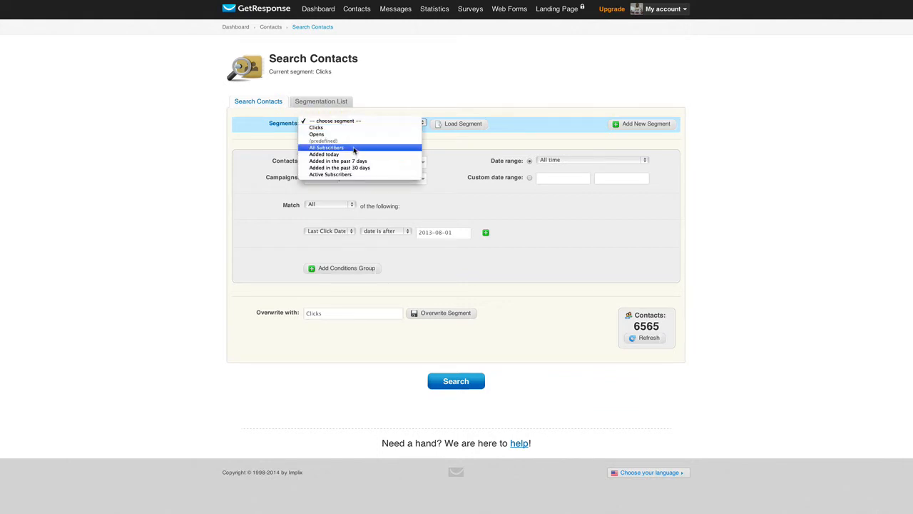
left_click(327, 147)
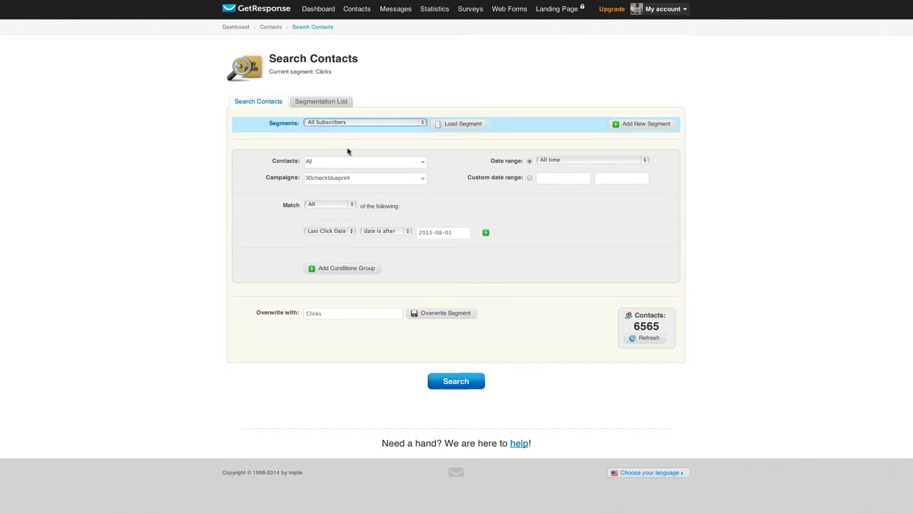
left_click(364, 122)
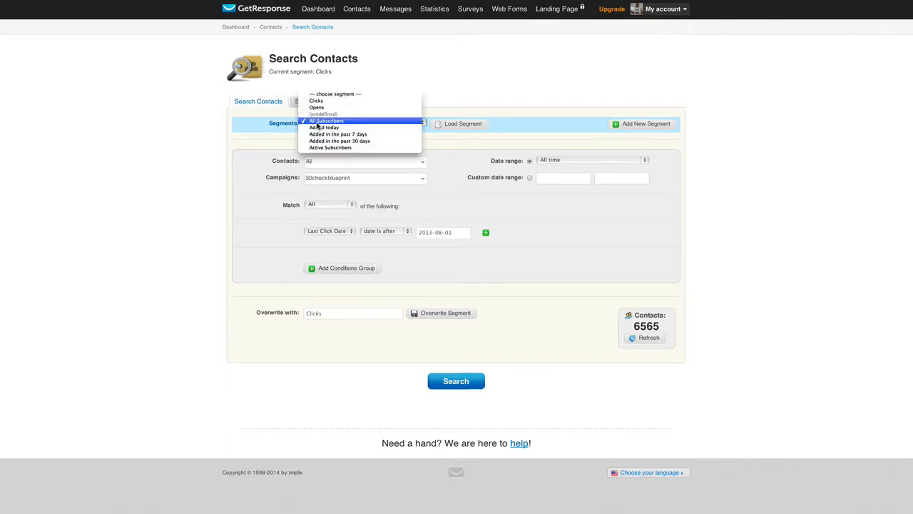
mouse_move(323, 107)
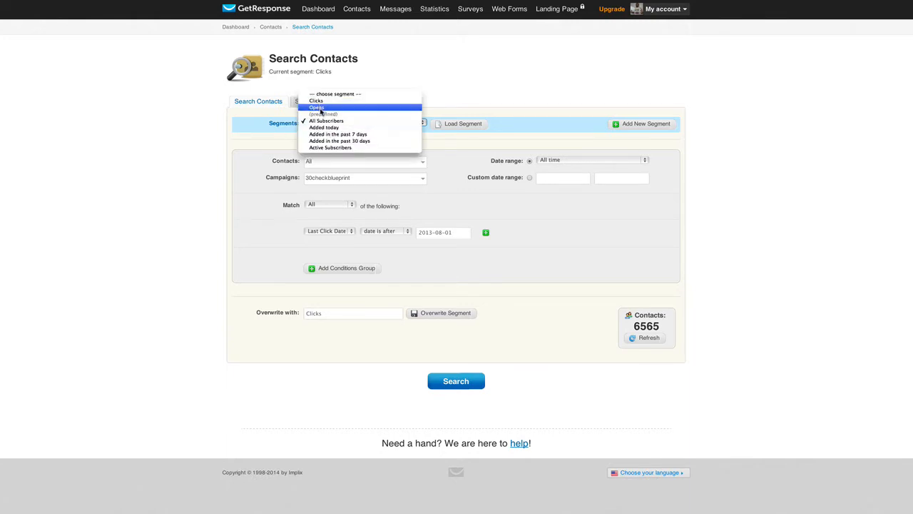
mouse_move(326, 119)
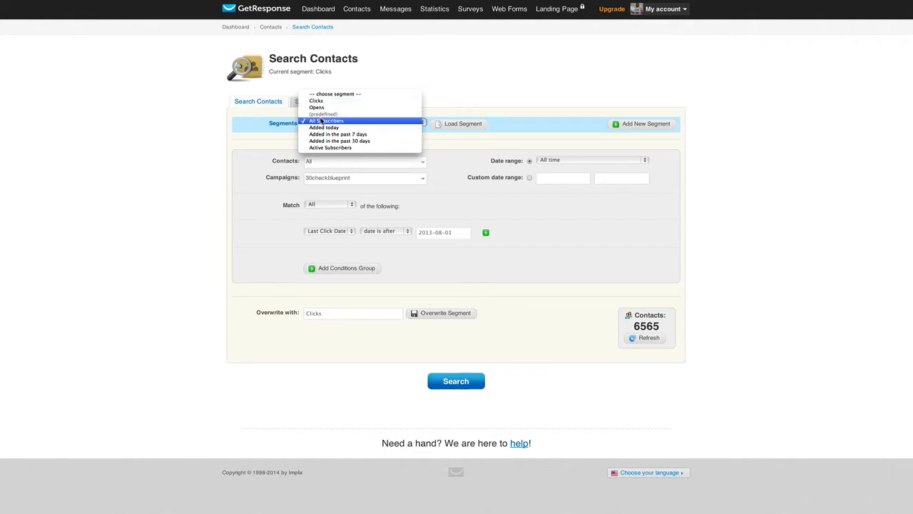
mouse_move(319, 114)
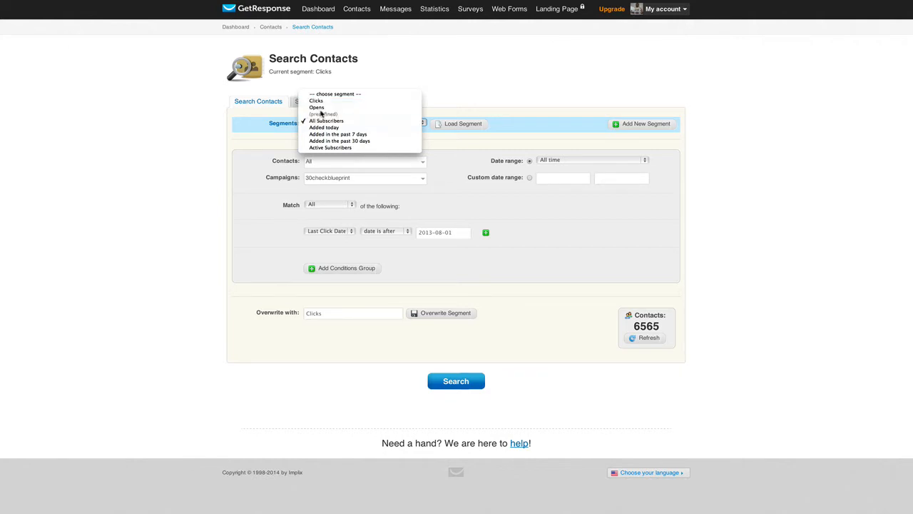
mouse_move(314, 107)
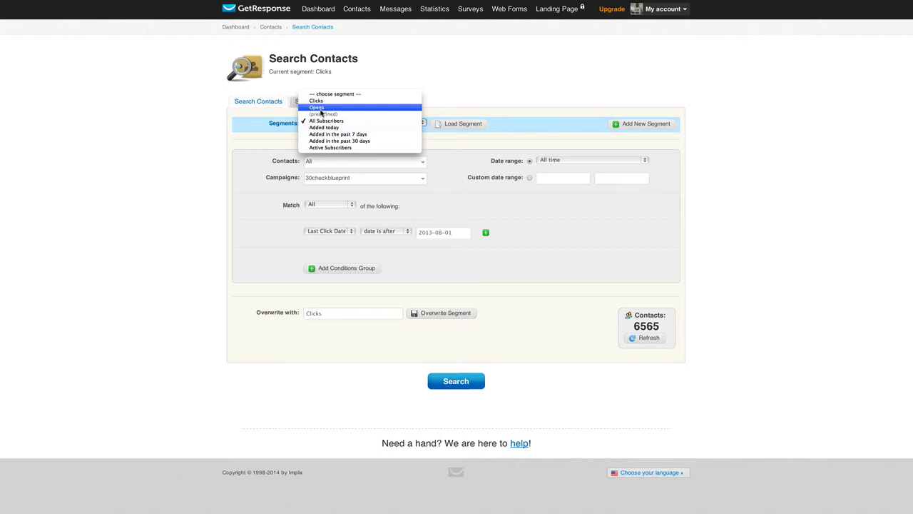
mouse_move(325, 120)
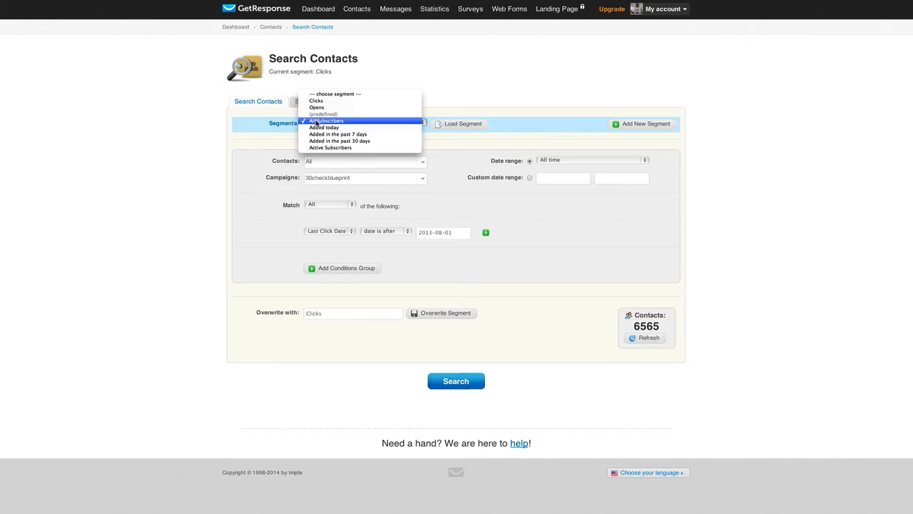
left_click(323, 120)
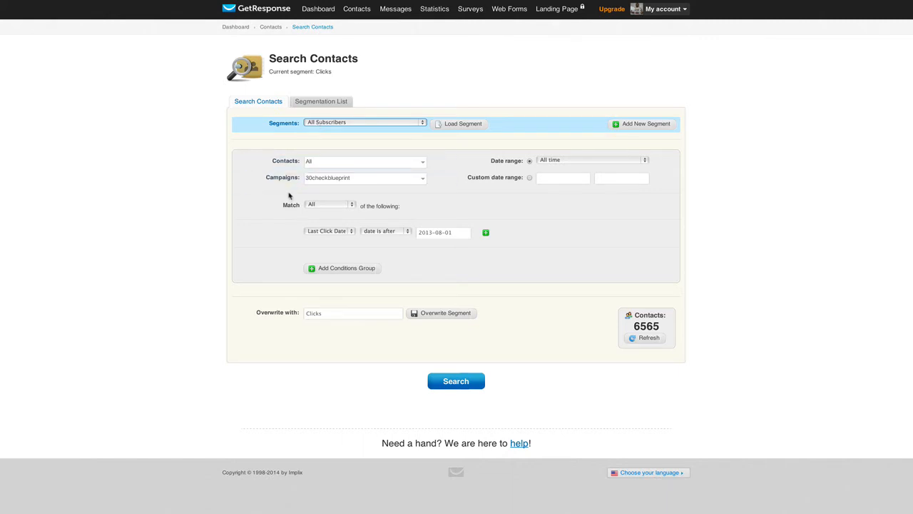
mouse_move(300, 200)
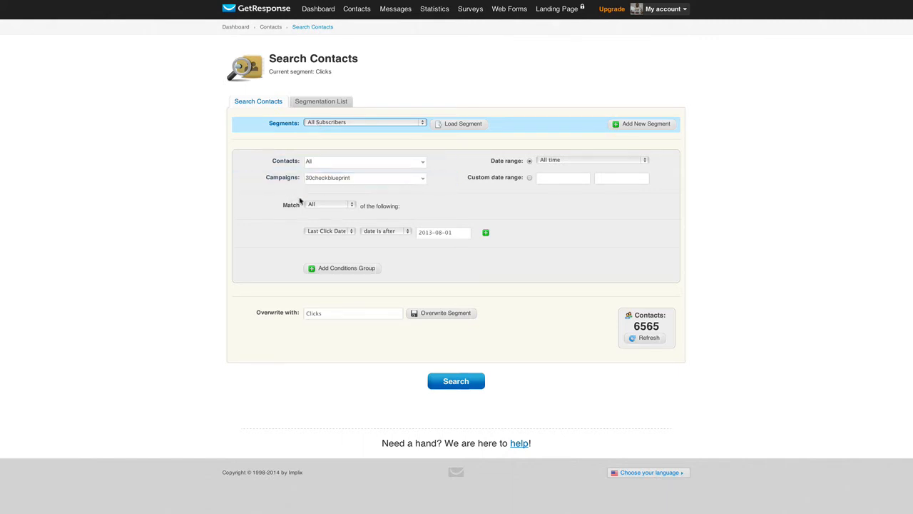
left_click(327, 231)
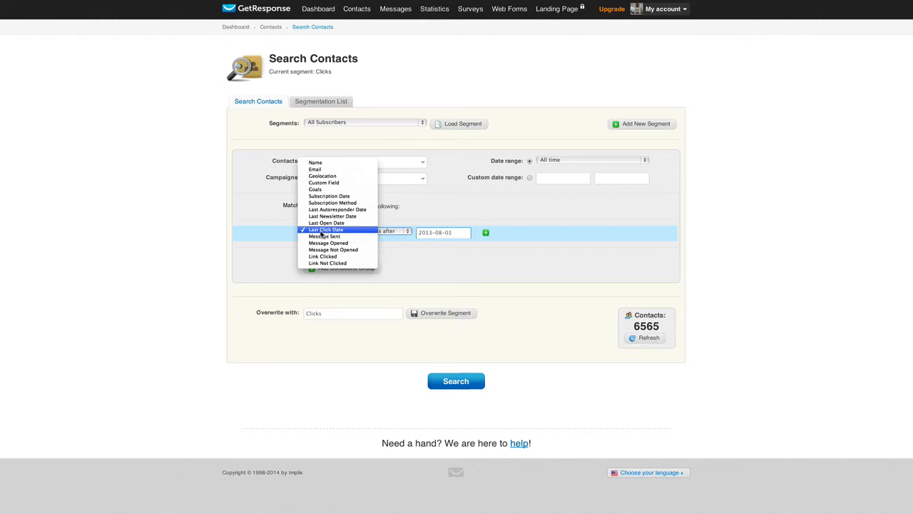
- Make the first condition a Message Open on Autoresponder messages
left_click(323, 228)
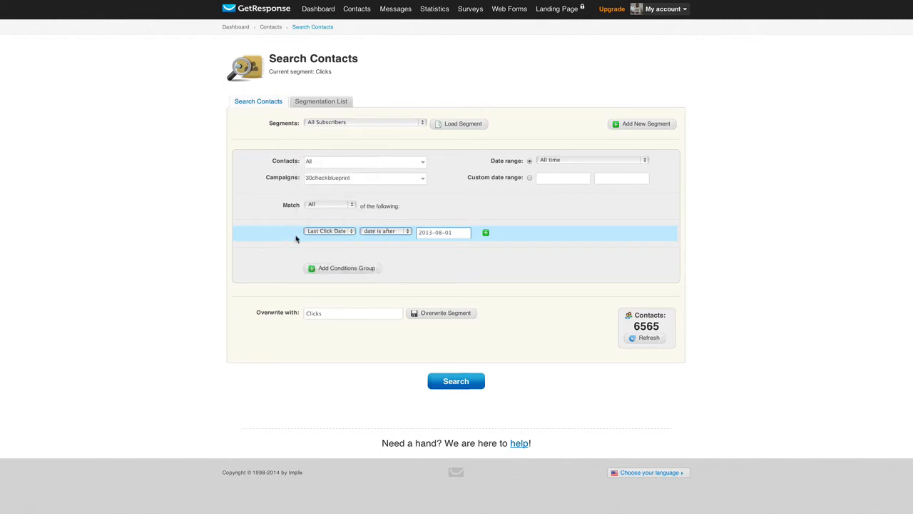
left_click(328, 232)
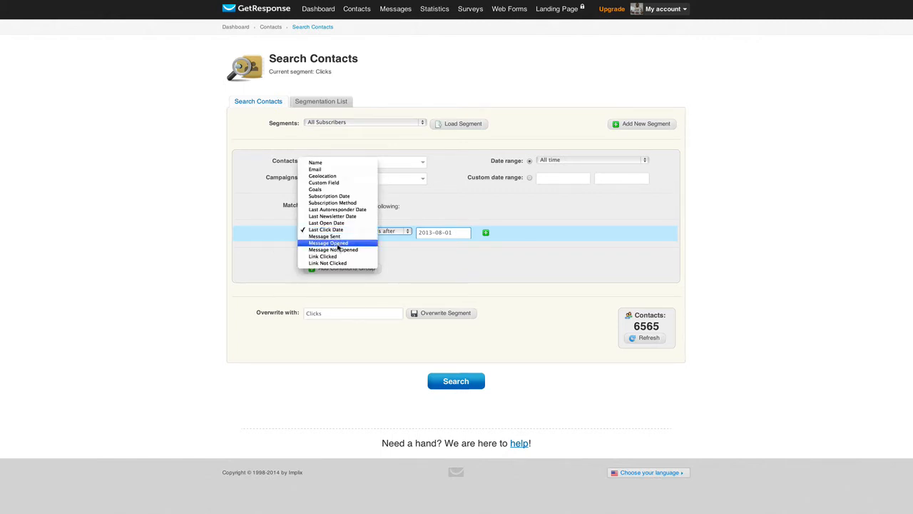
left_click(326, 243)
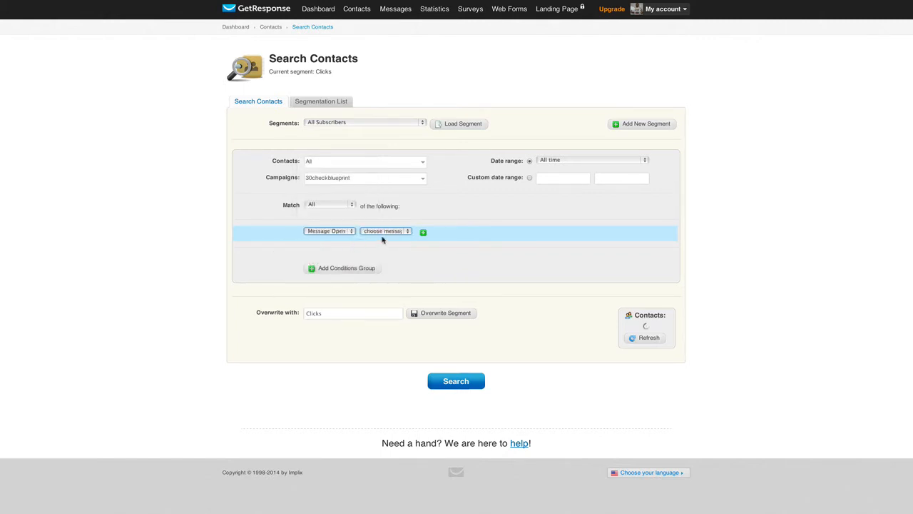
left_click(384, 231)
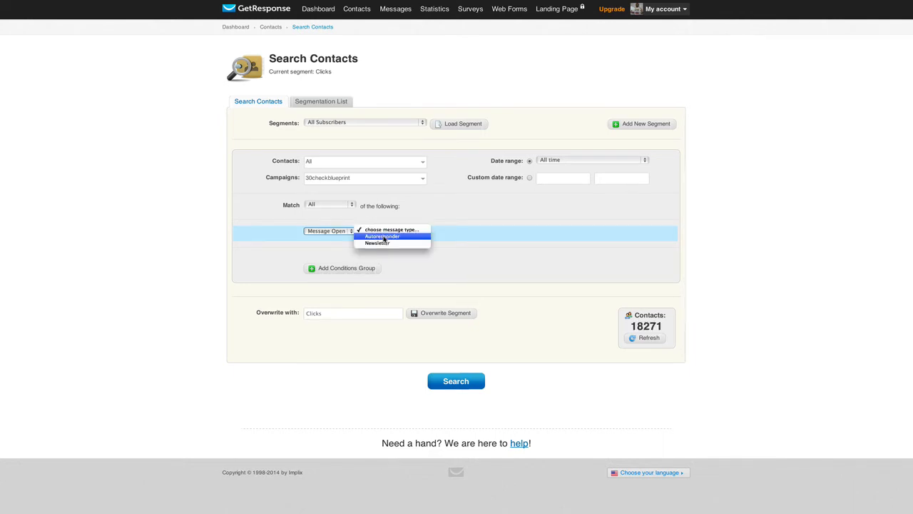
left_click(383, 237)
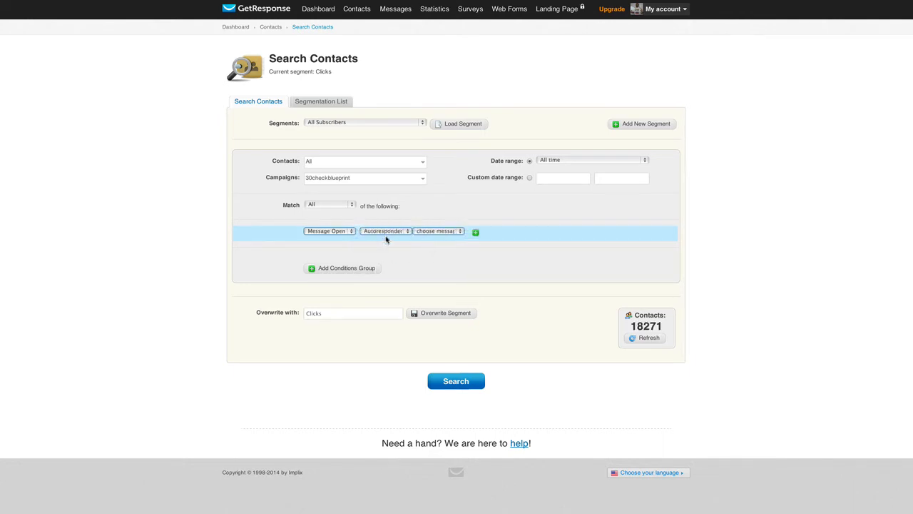
mouse_move(430, 231)
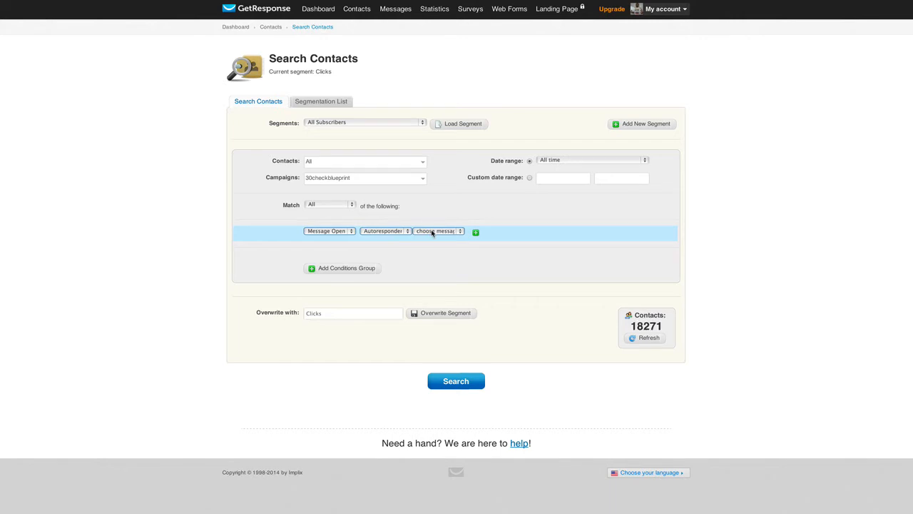
- Select the autoresponder message to match and add a second condition row
left_click(437, 231)
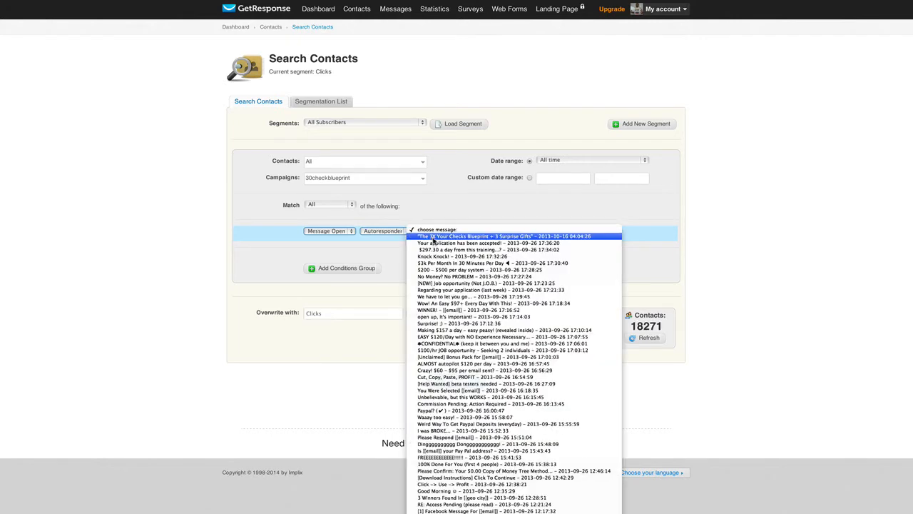
left_click(506, 235)
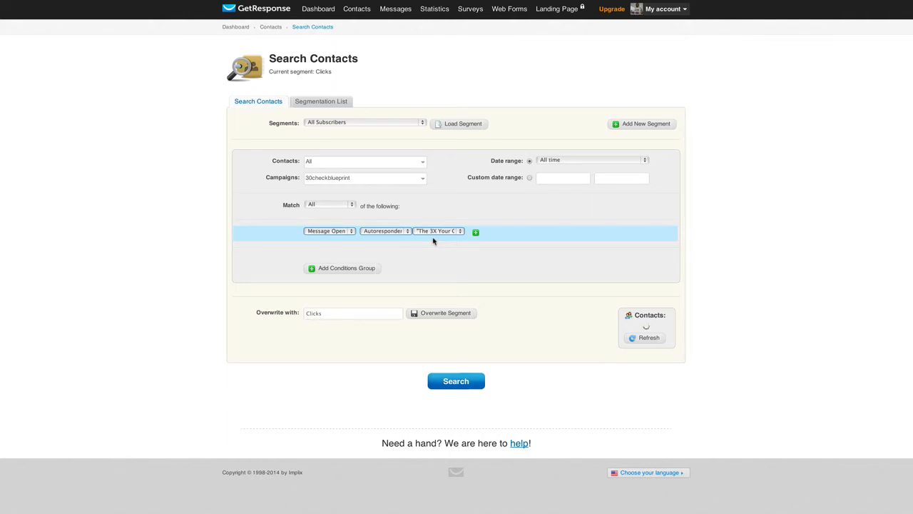
mouse_move(477, 234)
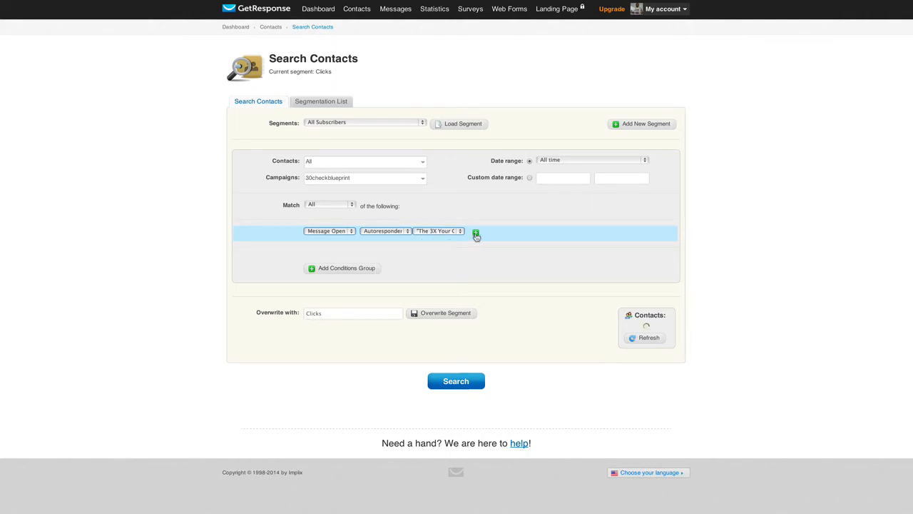
left_click(645, 338)
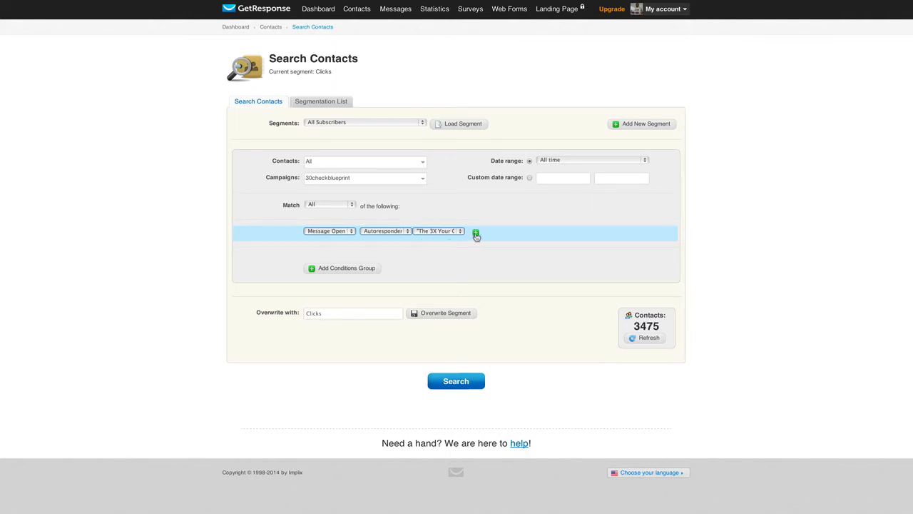
left_click(476, 231)
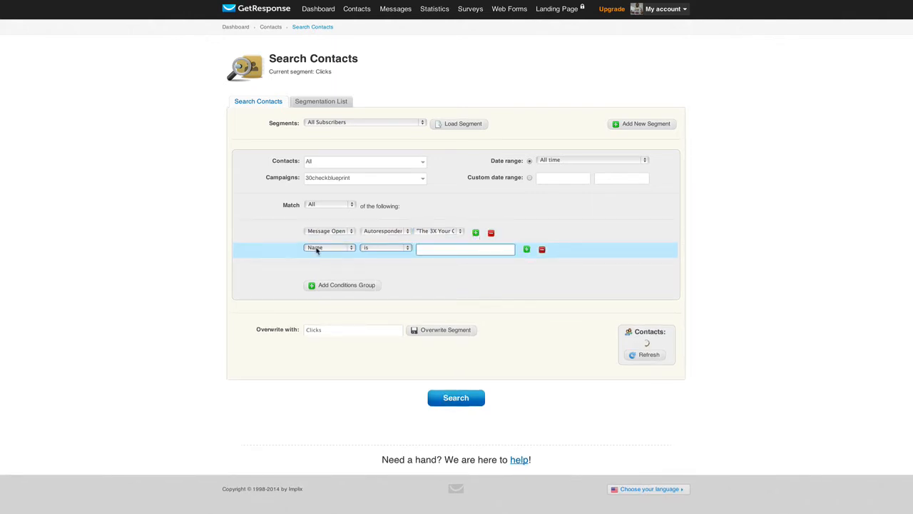
- Set the second condition to Message Open > Autoresponder and add a third condition row
left_click(329, 248)
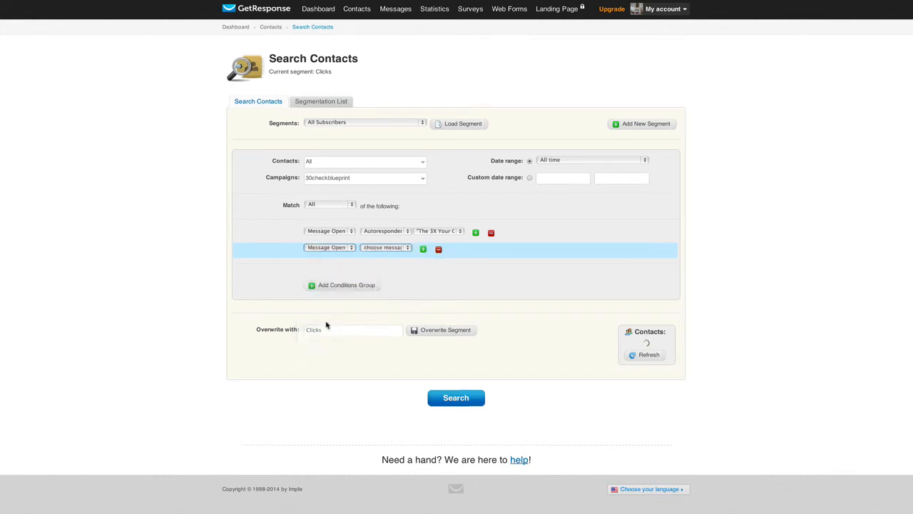
left_click(385, 249)
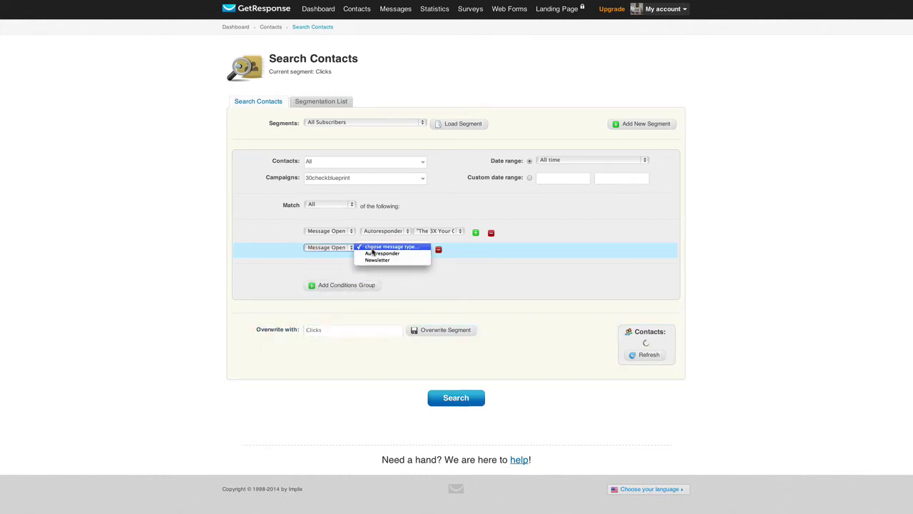
left_click(376, 254)
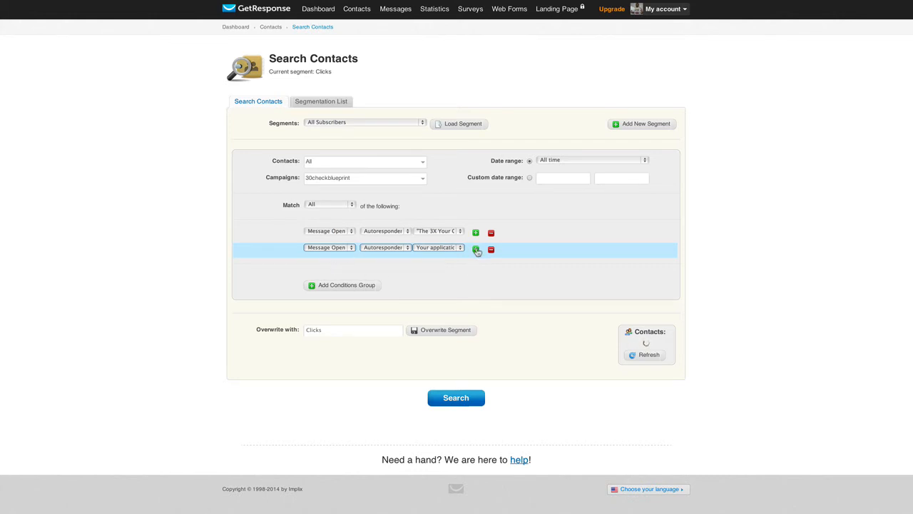
left_click(475, 249)
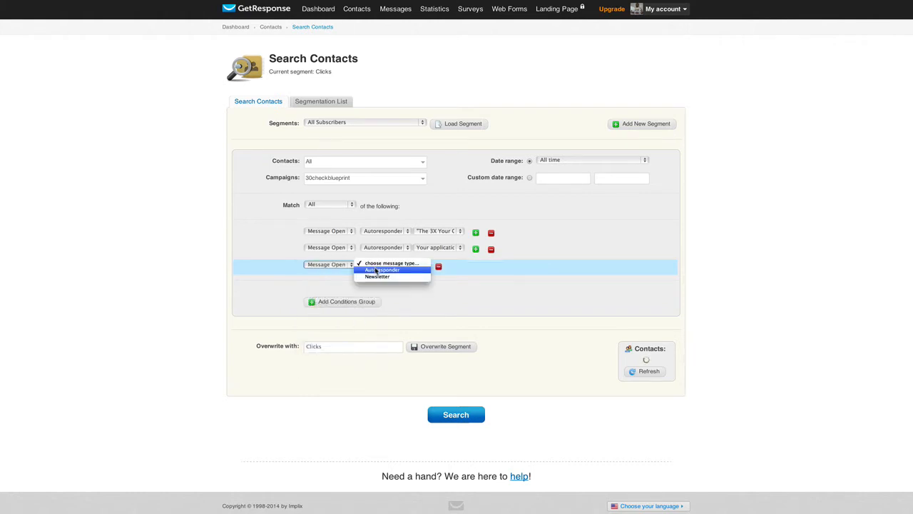
- Set the third condition to an Autoresponder message open and refresh the count to 22 contacts
left_click(383, 269)
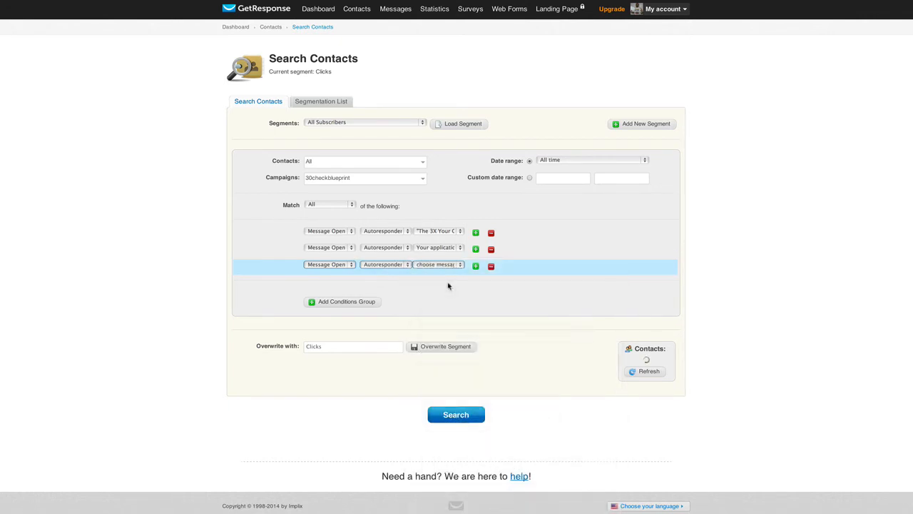
left_click(436, 264)
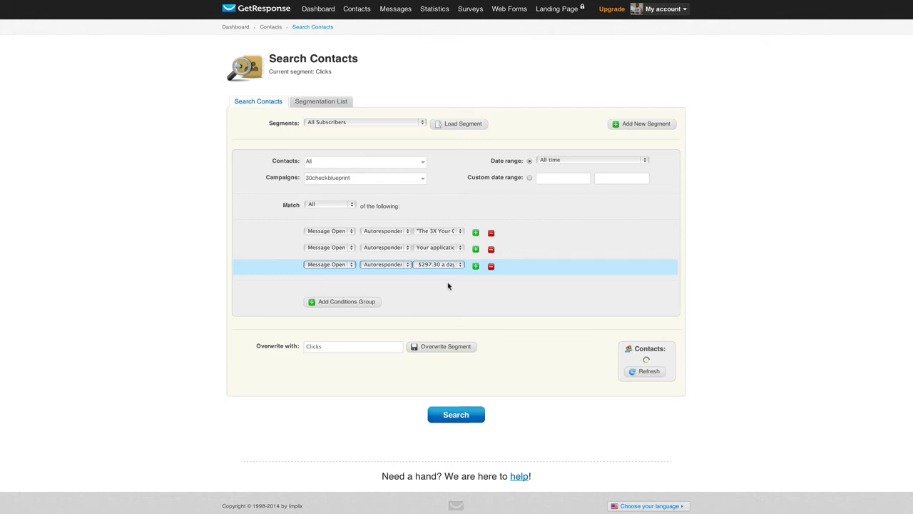
left_click(646, 371)
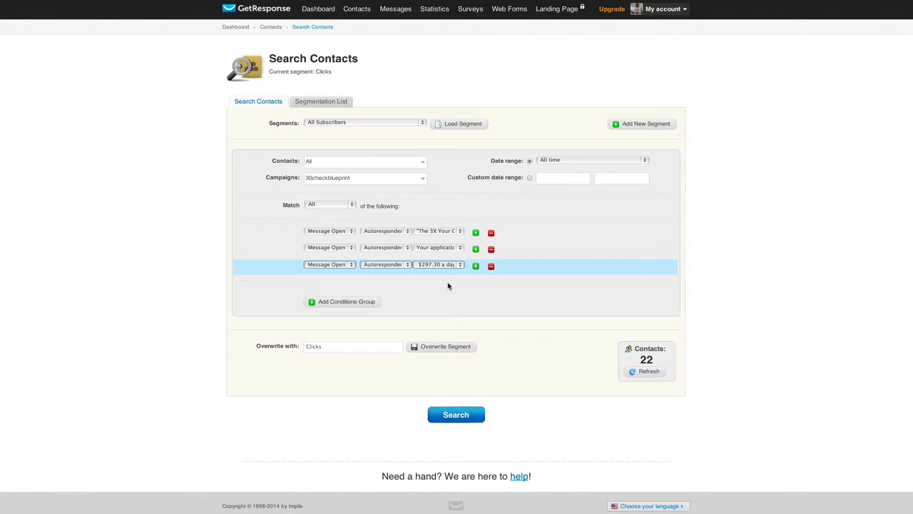
mouse_move(428, 285)
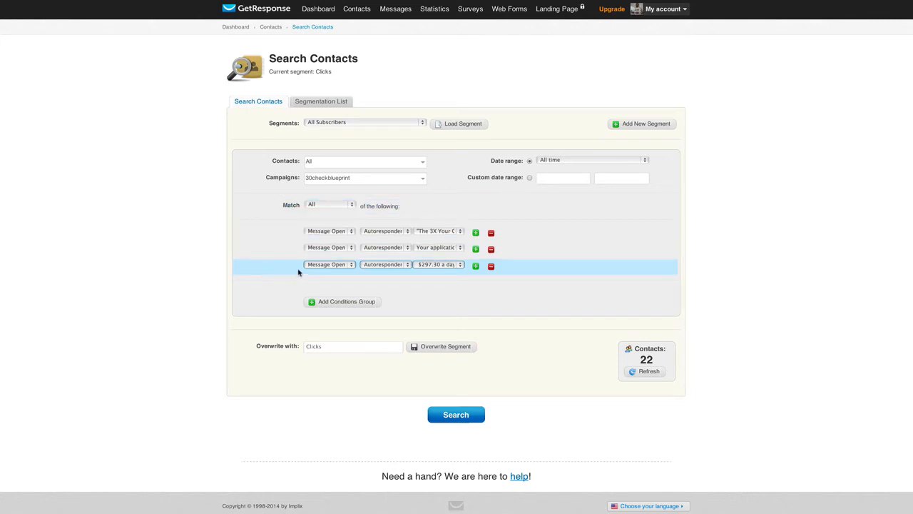
left_click(329, 206)
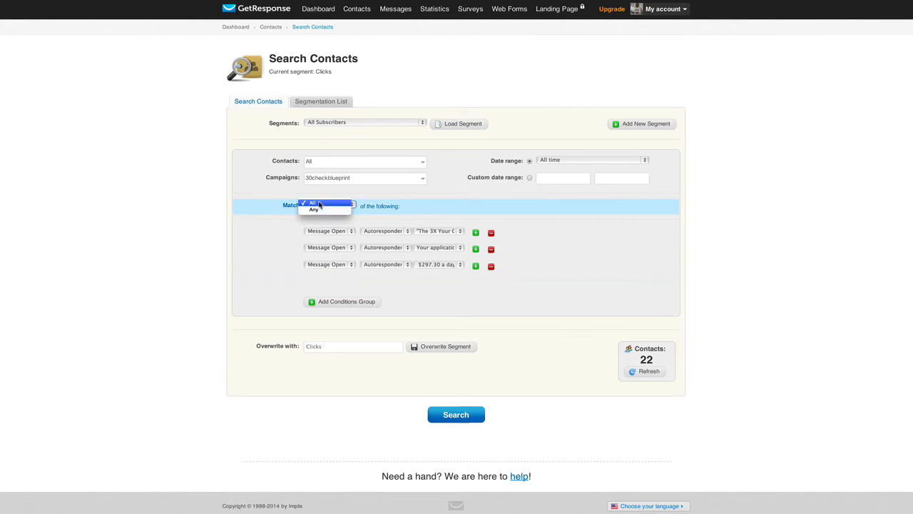
left_click(313, 208)
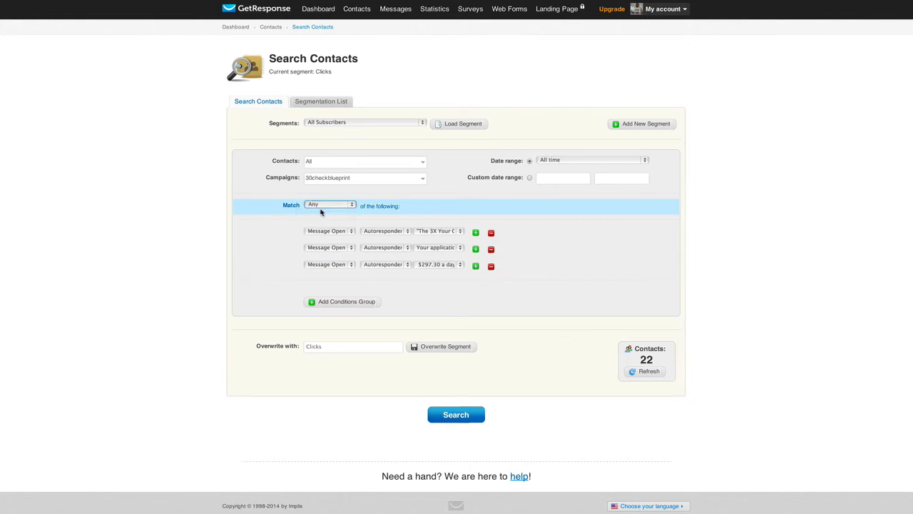
left_click(645, 371)
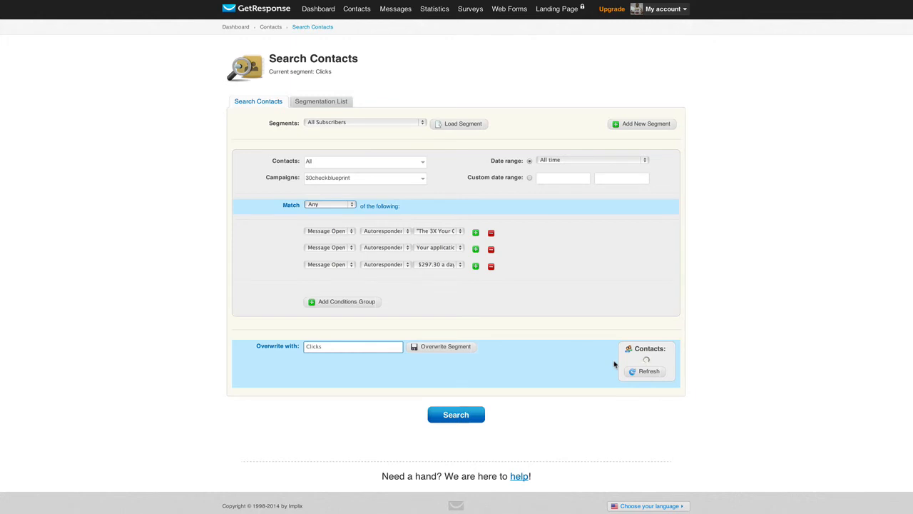
left_click(648, 371)
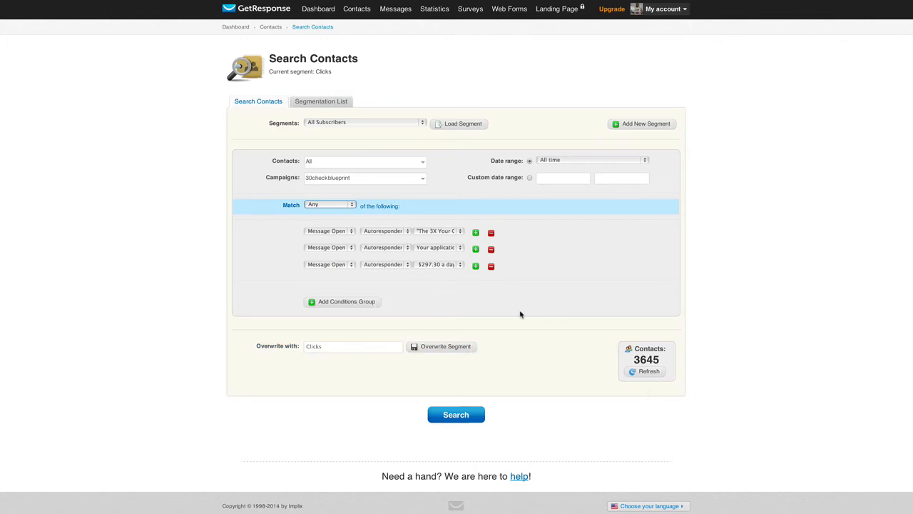
left_click(328, 205)
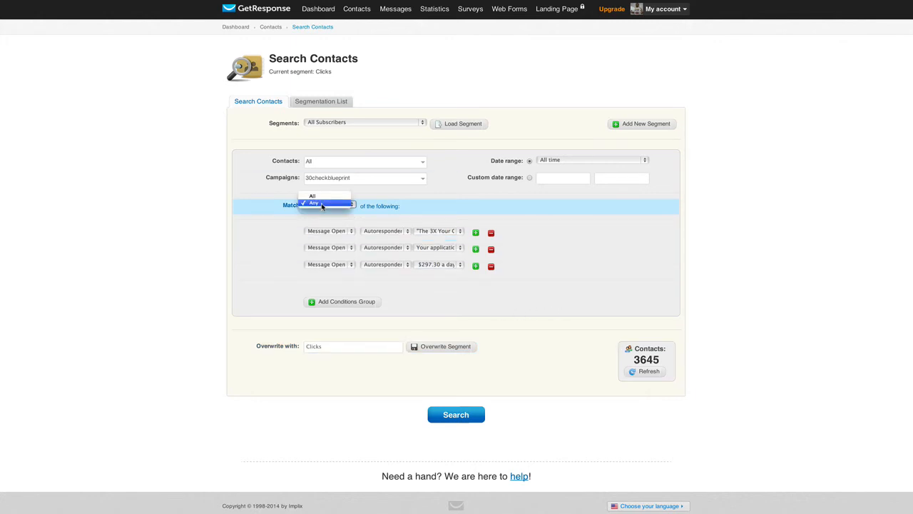
left_click(324, 195)
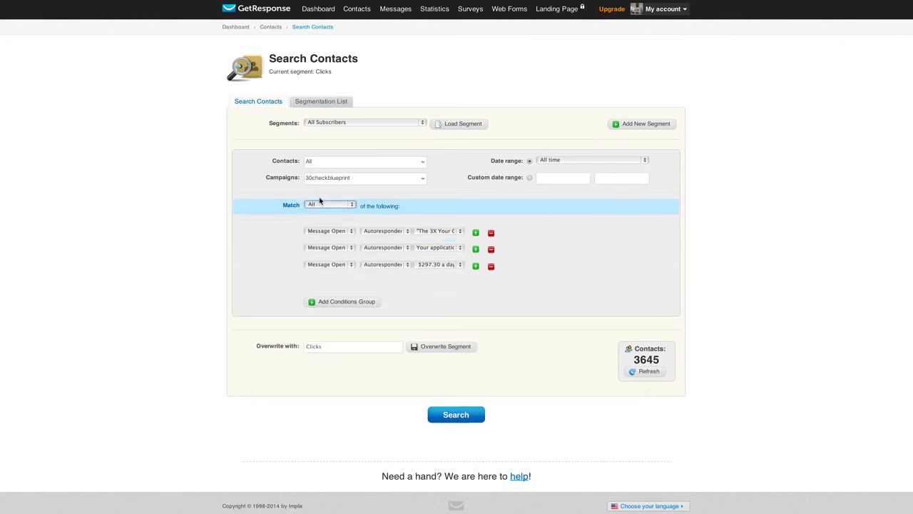
left_click(646, 371)
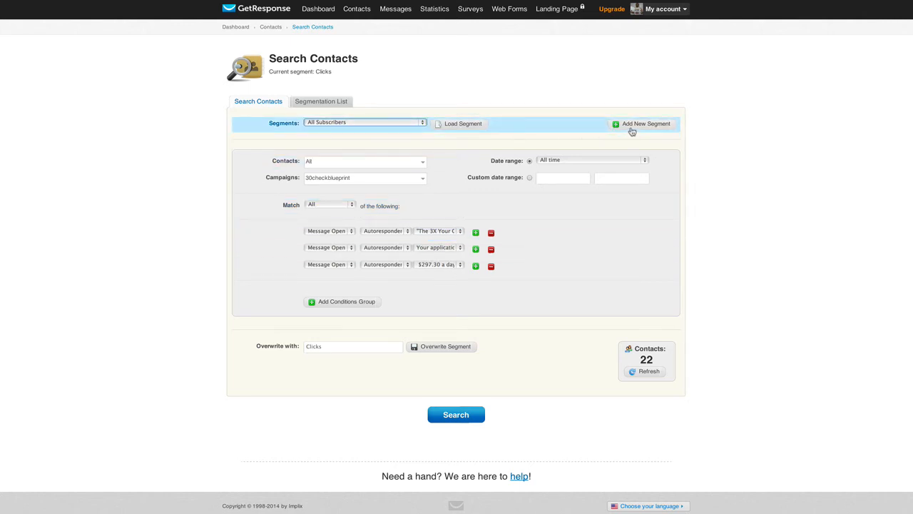
- Start a brand-new segment based on All Subscribers
left_click(642, 123)
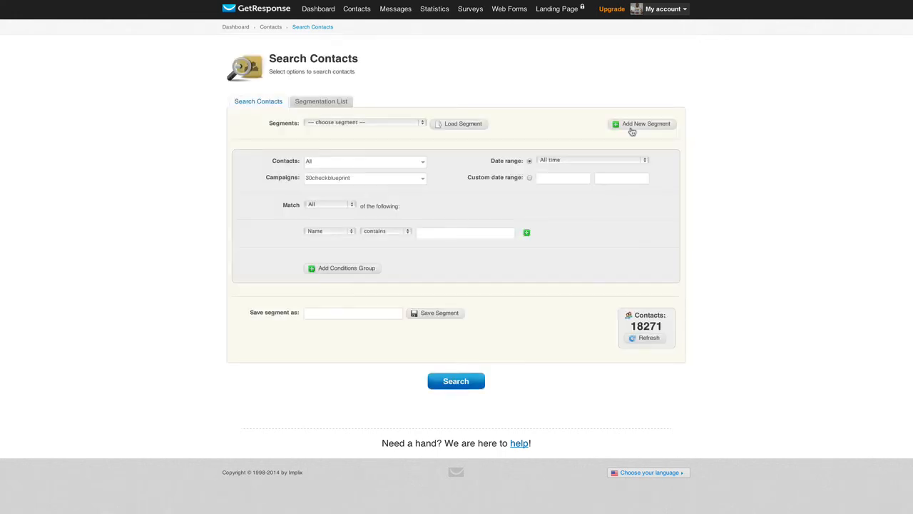
left_click(364, 123)
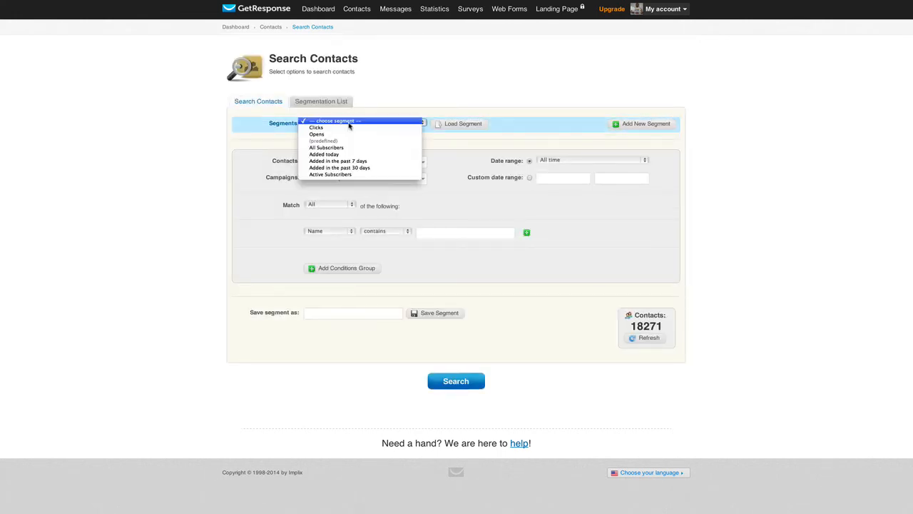
left_click(328, 147)
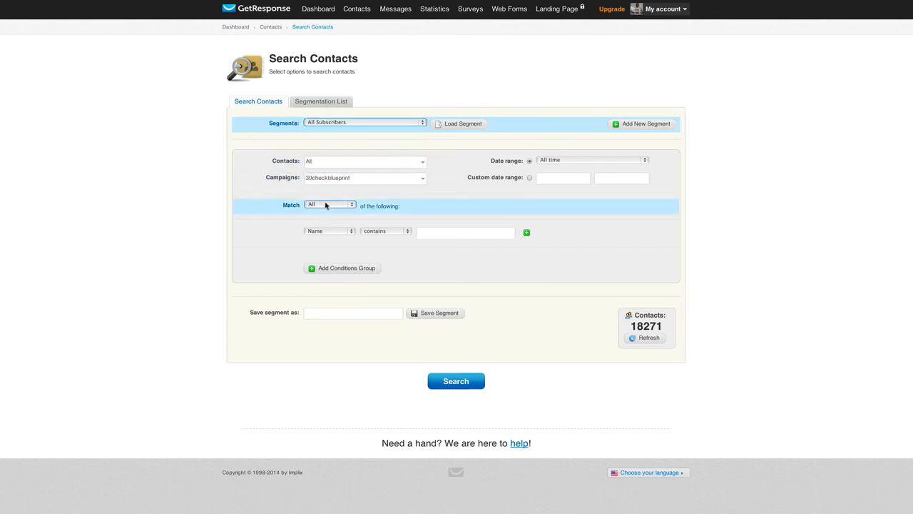
- Make its first condition a Message Open on the Newsletter message Commissions
left_click(327, 231)
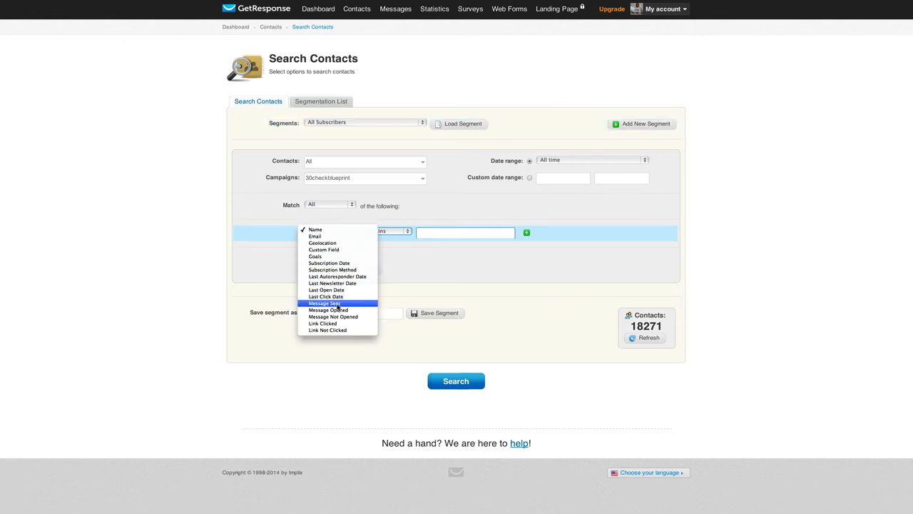
left_click(329, 310)
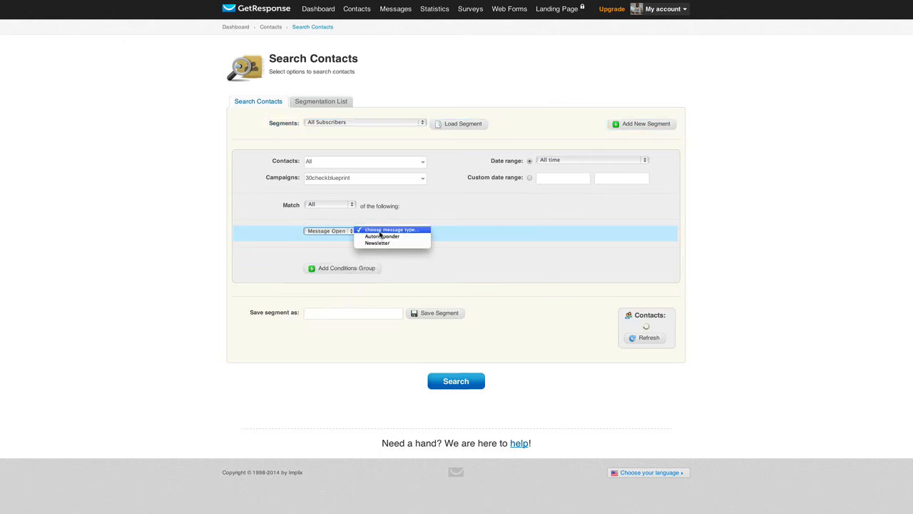
left_click(381, 237)
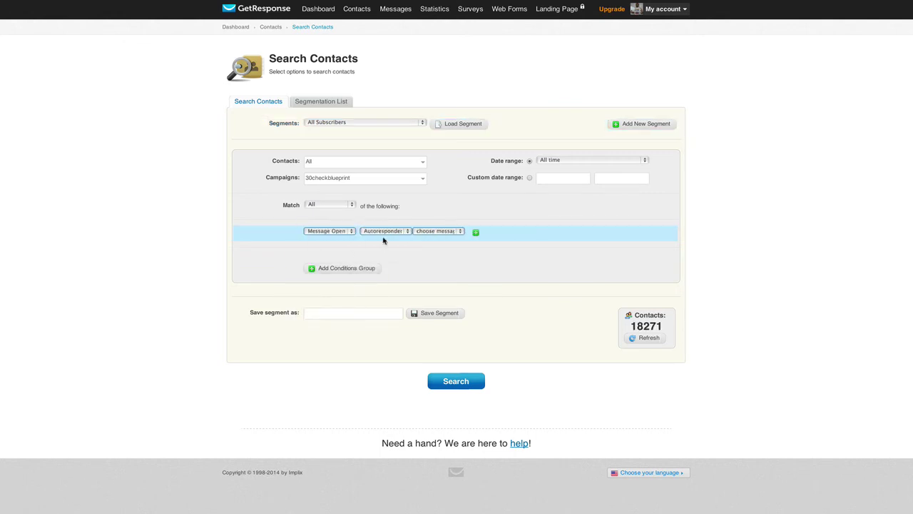
left_click(383, 231)
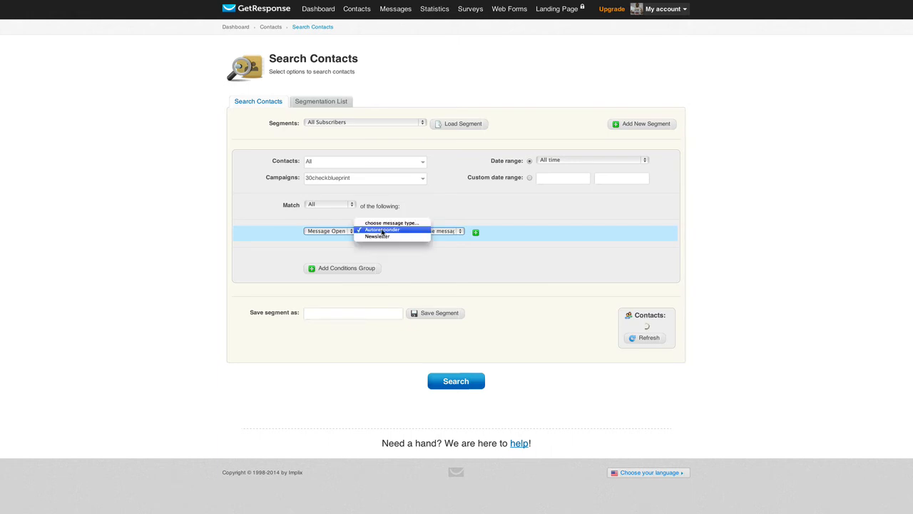
left_click(377, 237)
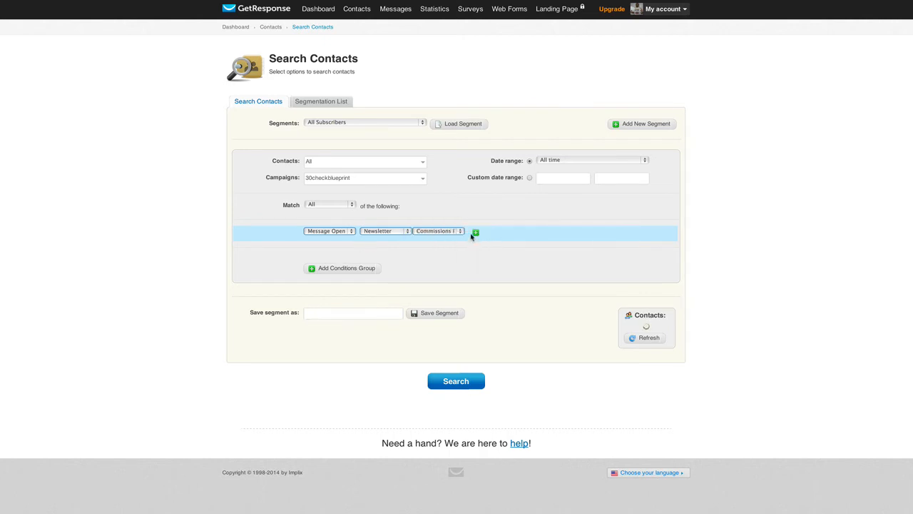
- Add a second Newsletter Message Open condition for the Crazy Aussie message
left_click(475, 232)
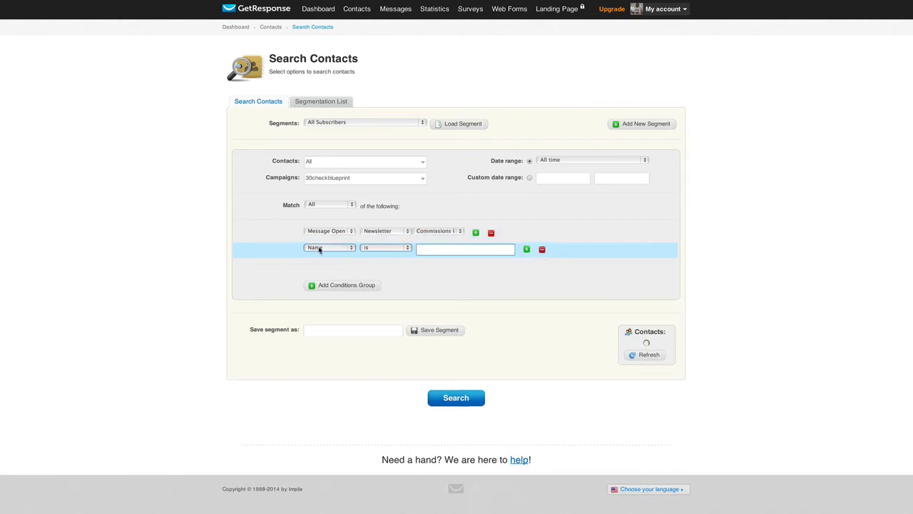
left_click(328, 248)
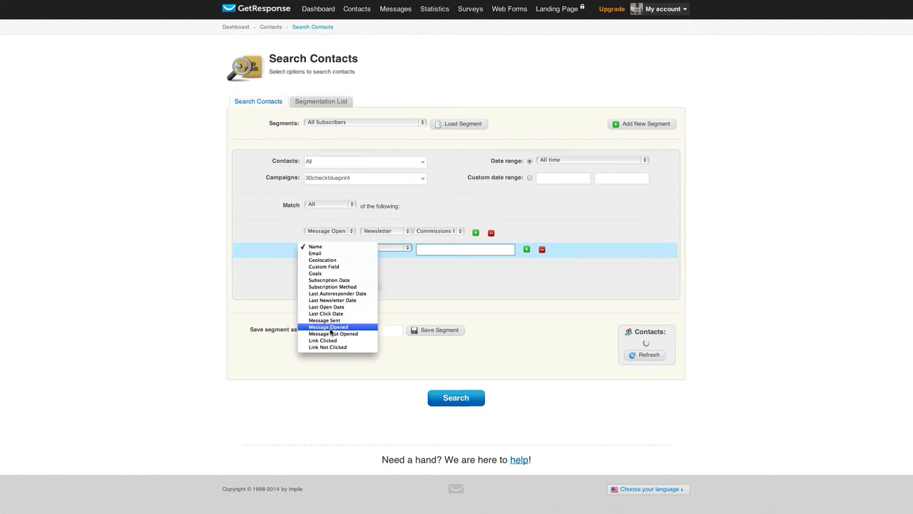
left_click(328, 326)
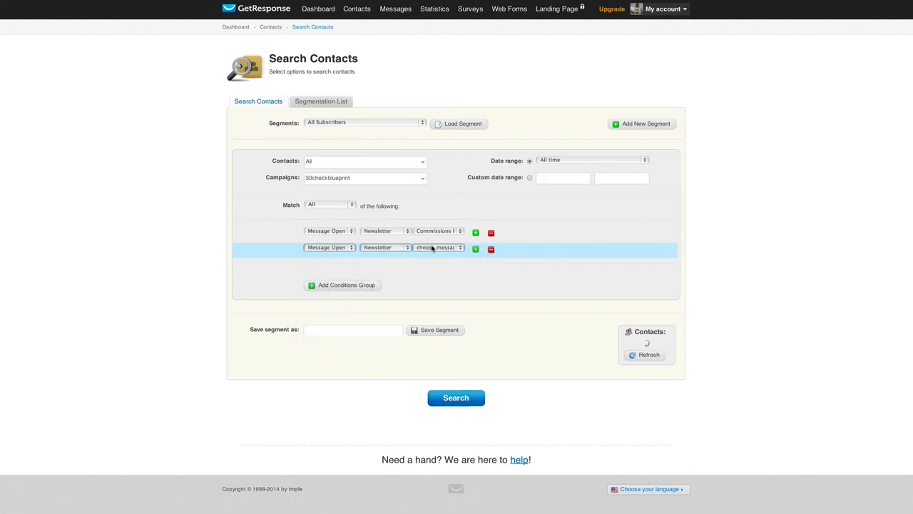
left_click(440, 248)
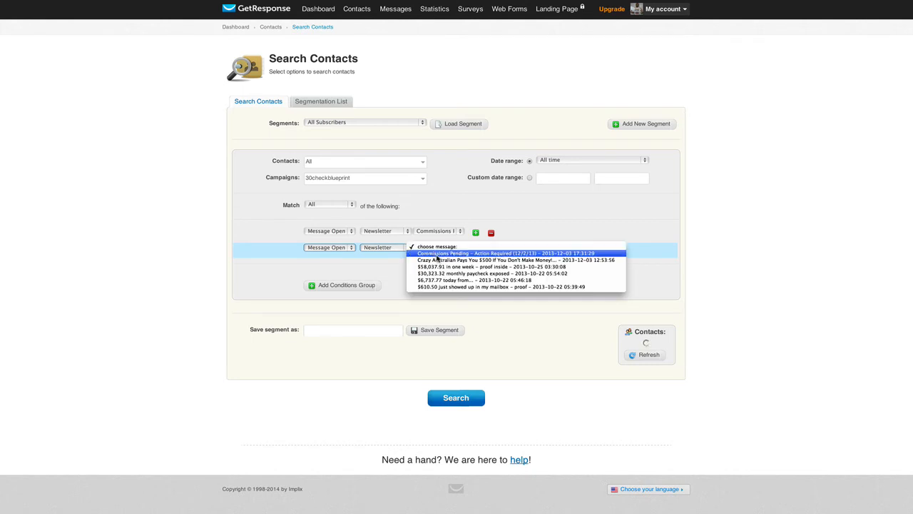
mouse_move(443, 260)
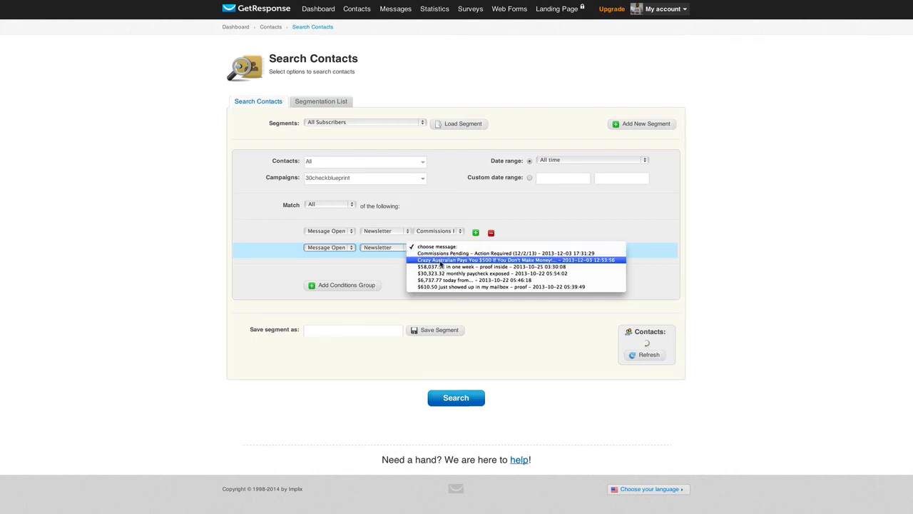
left_click(517, 259)
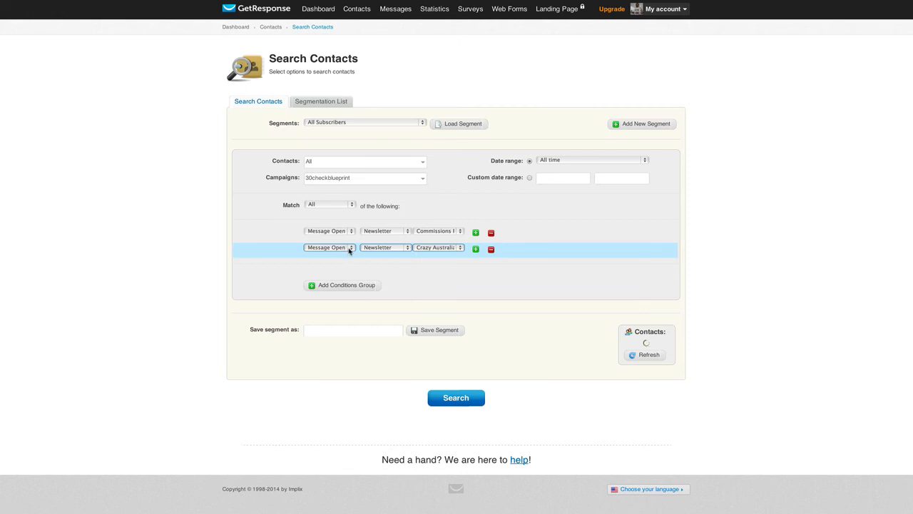
- Add third and fourth Newsletter Message Open conditions for the $18,037.91 and $30,323.32 messages
left_click(475, 249)
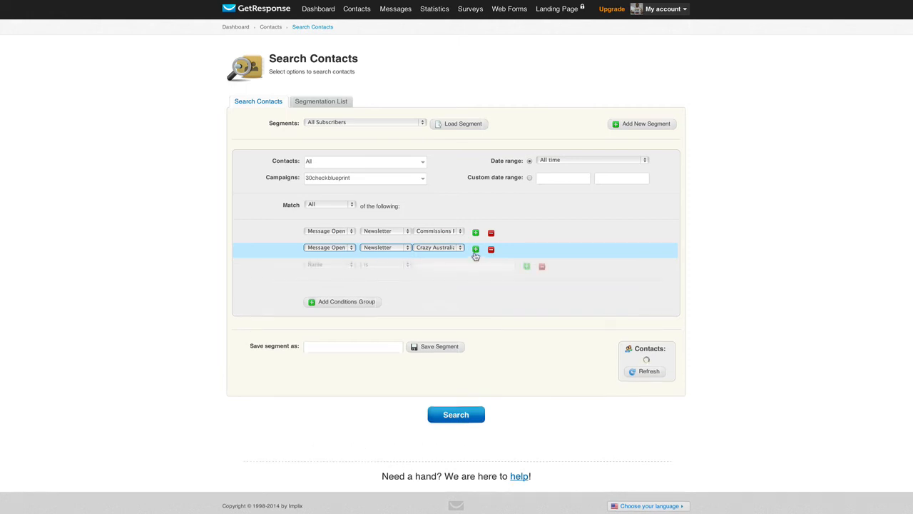
left_click(349, 264)
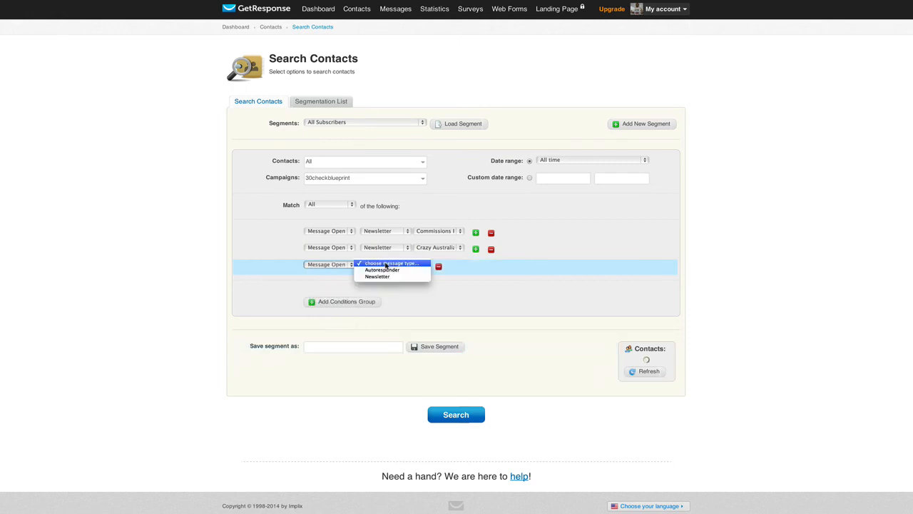
left_click(377, 277)
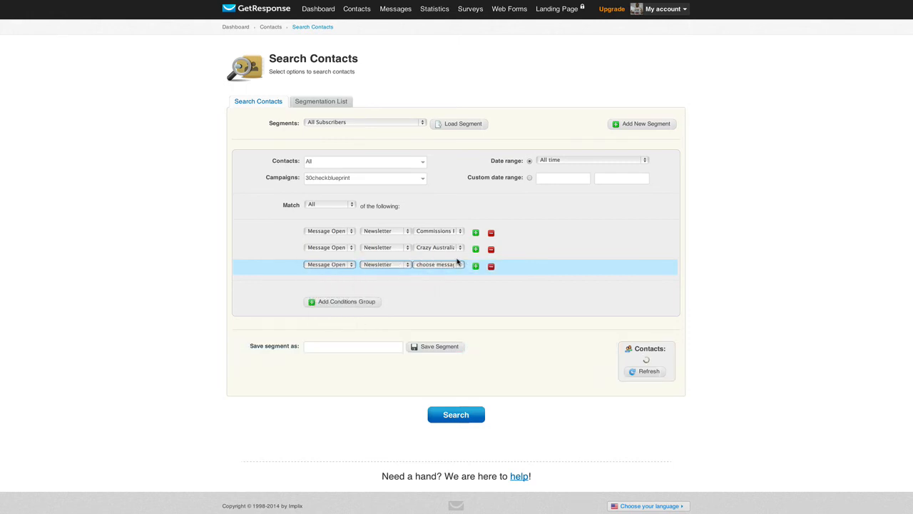
mouse_move(449, 288)
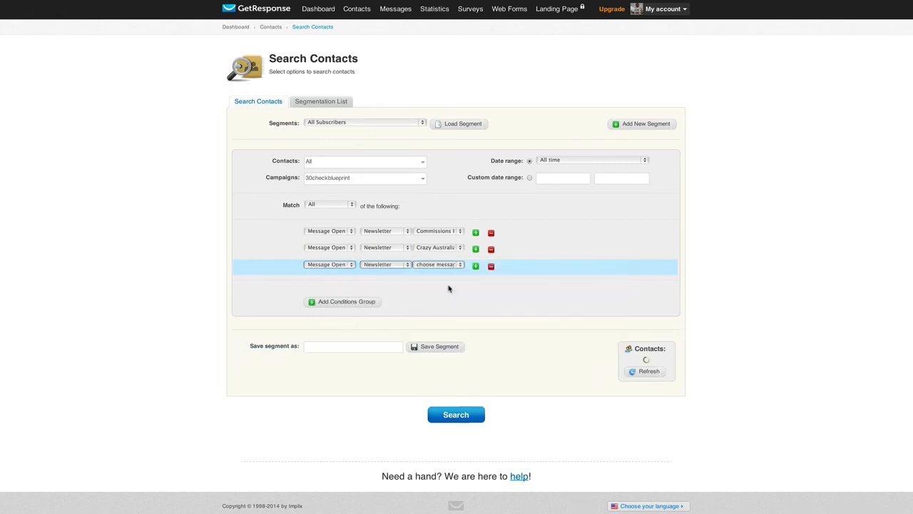
left_click(475, 264)
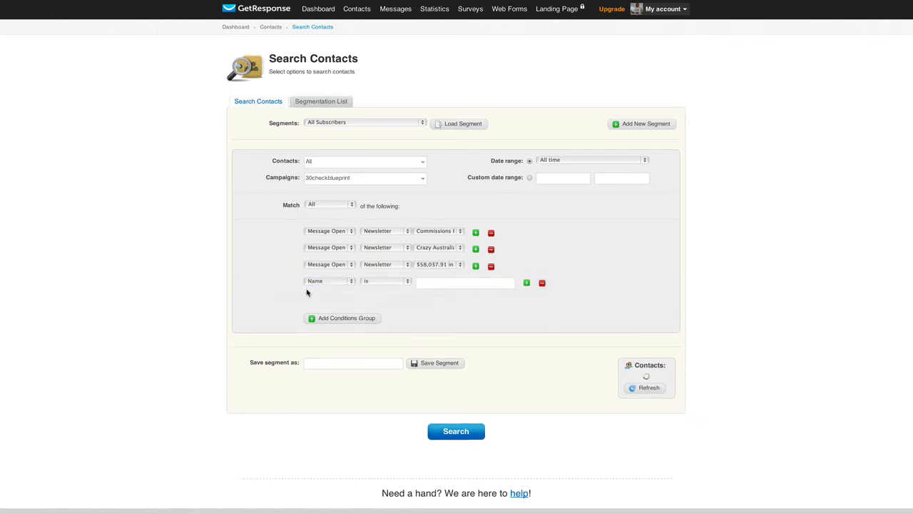
left_click(327, 280)
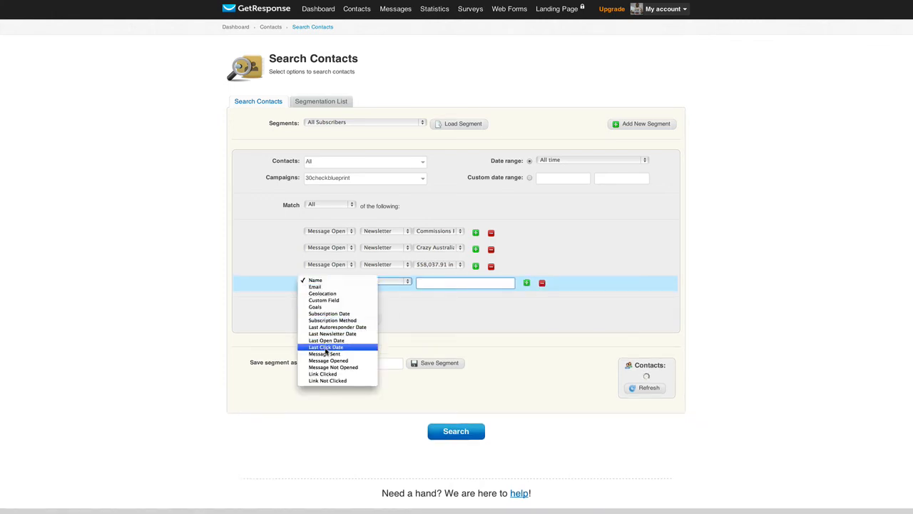
mouse_move(328, 360)
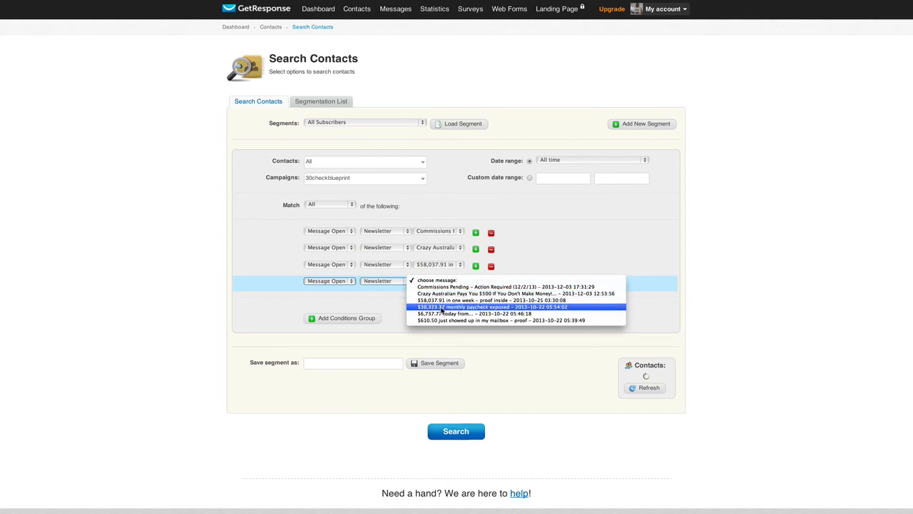
left_click(491, 307)
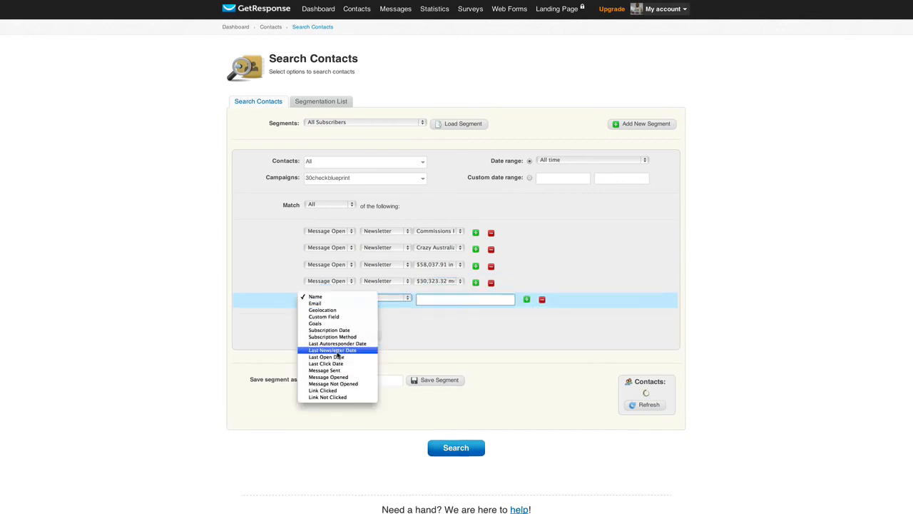
mouse_move(329, 377)
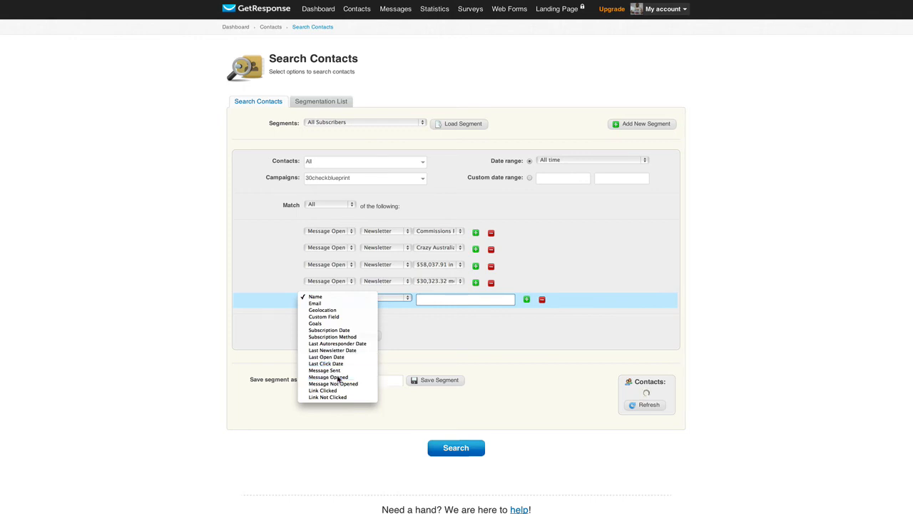
- Add a fifth Message Open condition for the $6,737.77 message and a sixth row
left_click(329, 297)
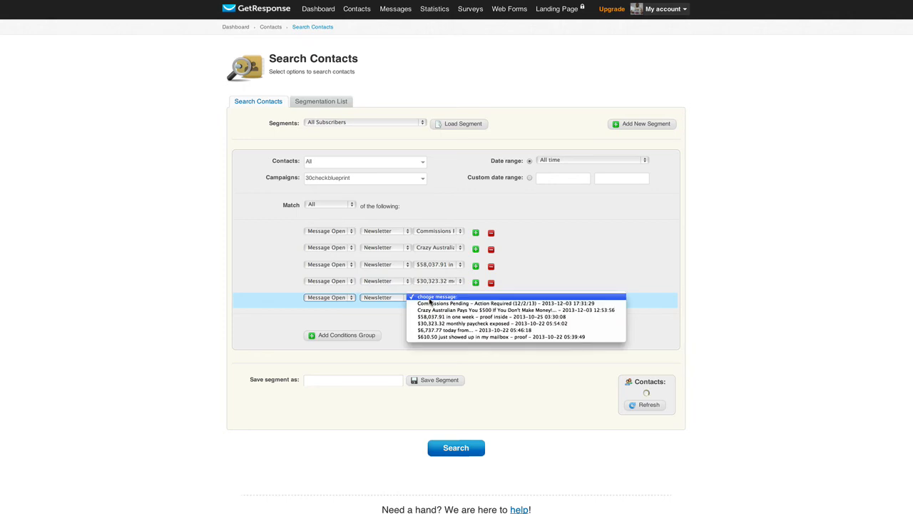
left_click(485, 330)
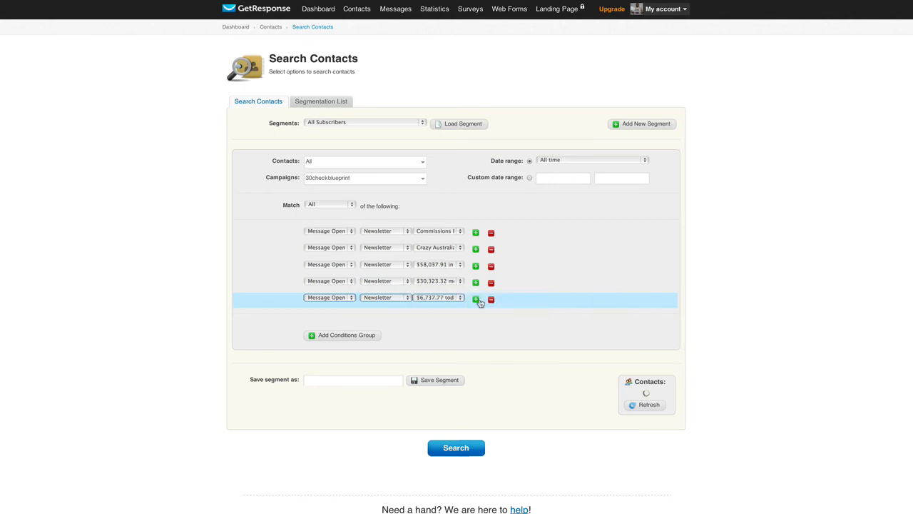
left_click(475, 299)
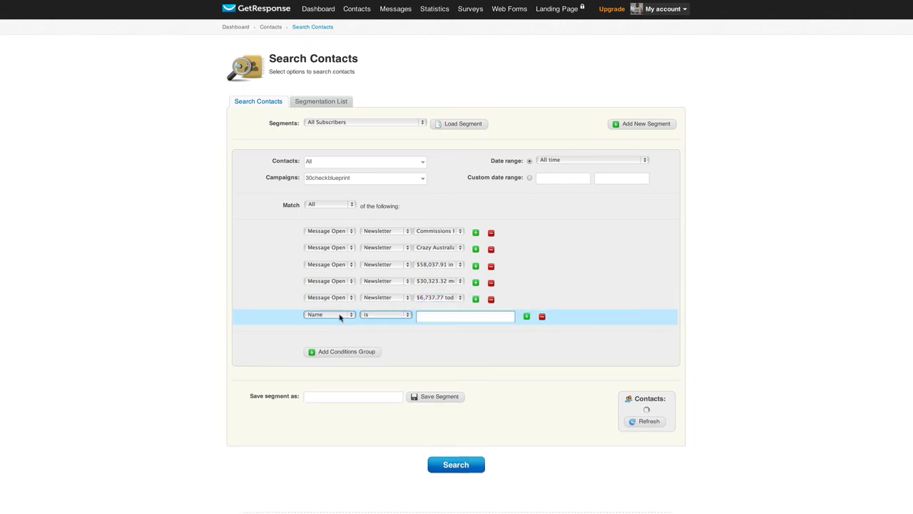
- Set the sixth condition to a Newsletter Message Open of the $610.55 message and start naming the segment
left_click(328, 315)
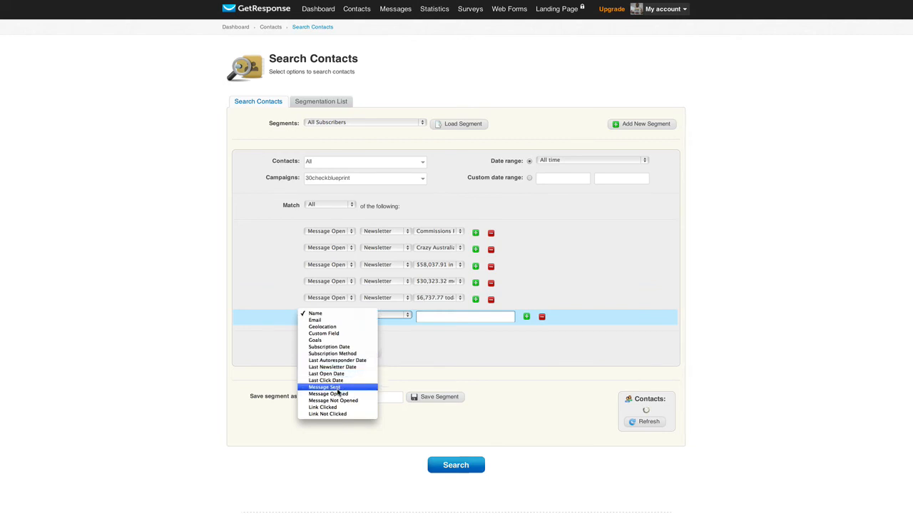
left_click(322, 386)
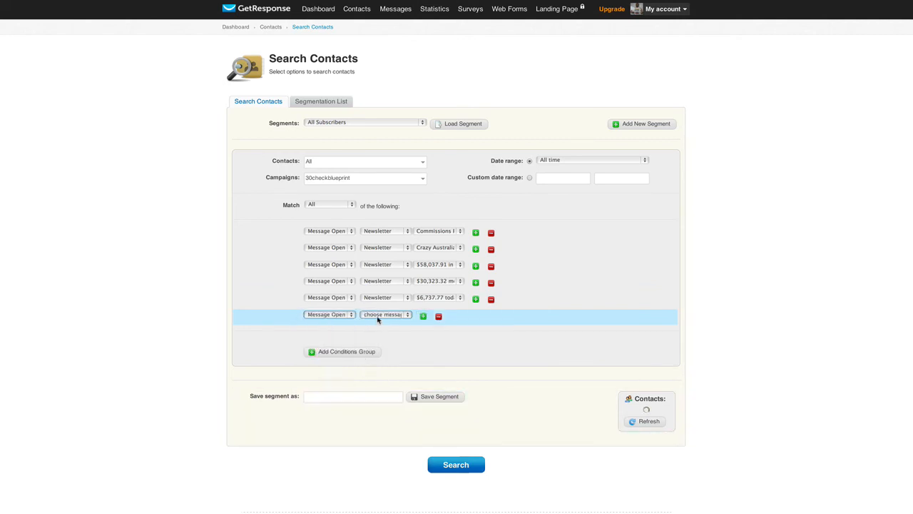
left_click(385, 315)
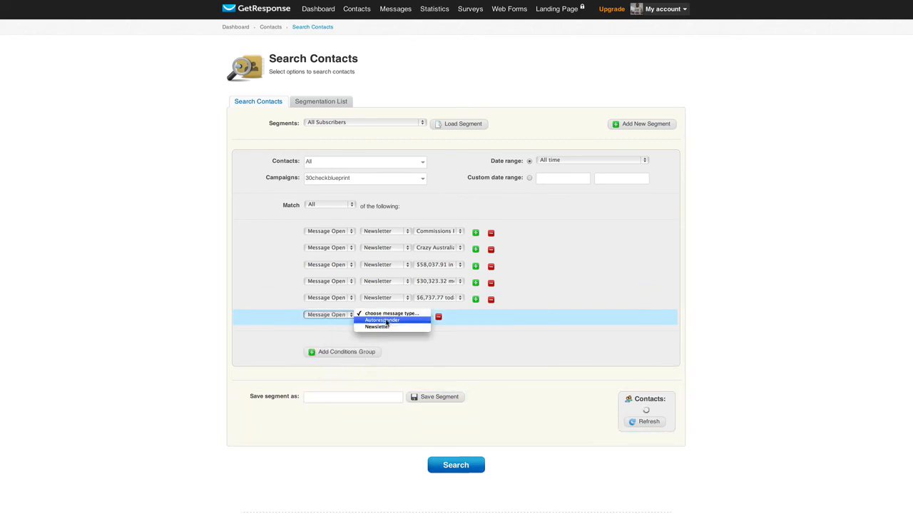
left_click(383, 315)
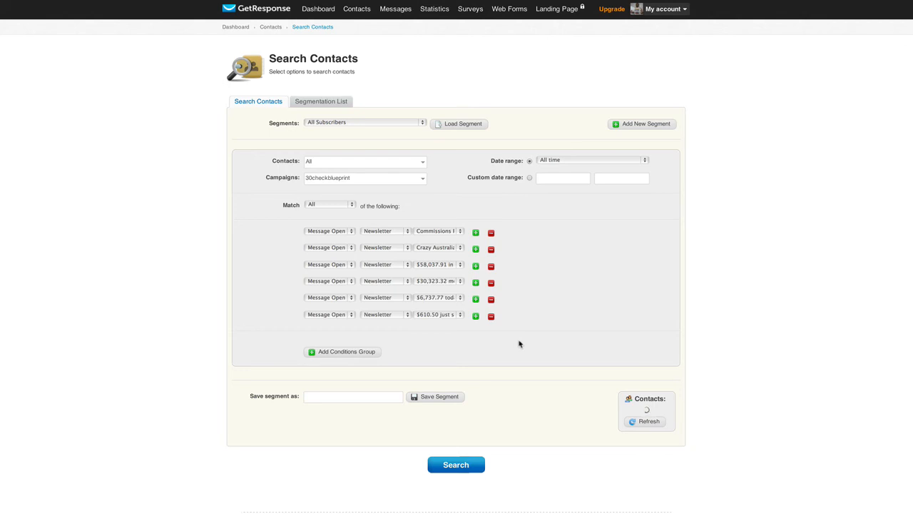
left_click(354, 396)
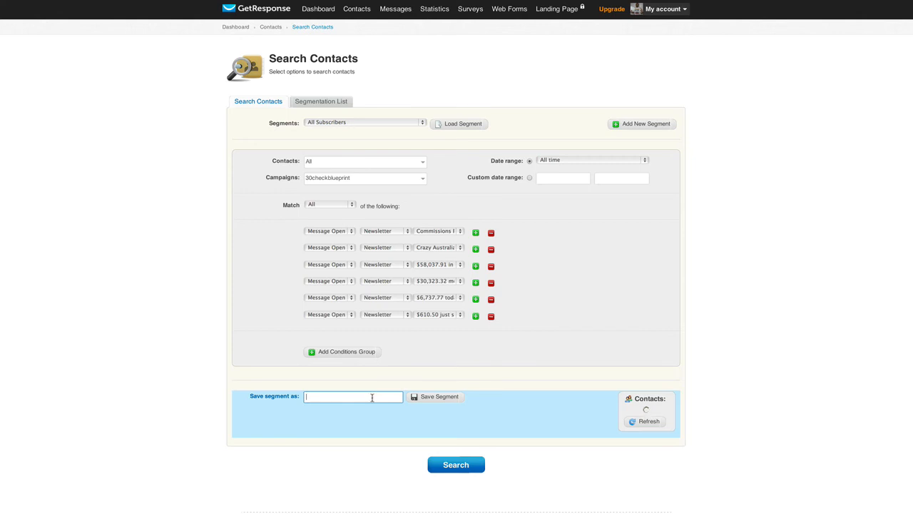
- Save the search as the segment 'Hyper Responsives', matching 4 contacts
type("Hyper Responsives")
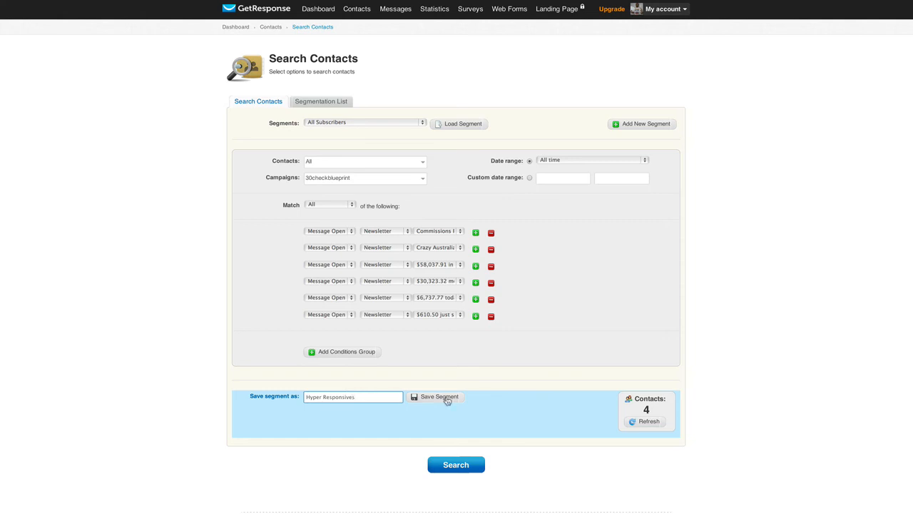
left_click(440, 397)
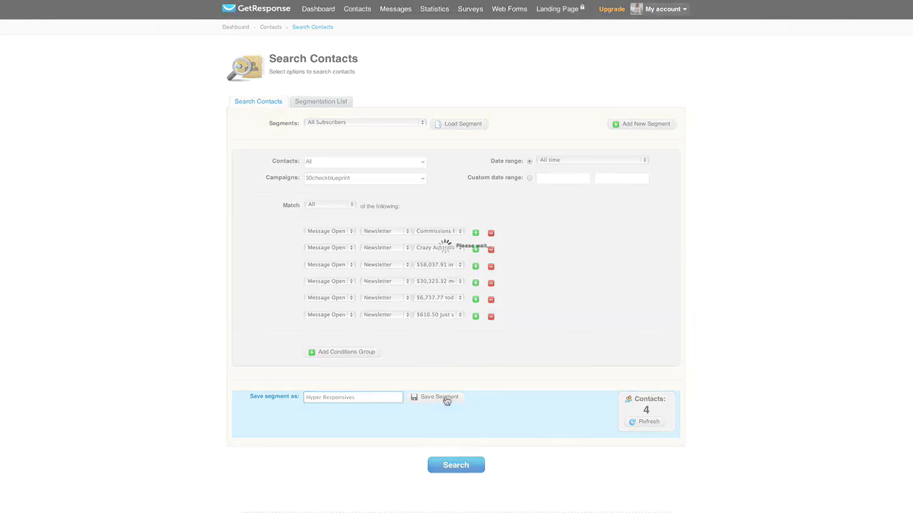
left_click(436, 397)
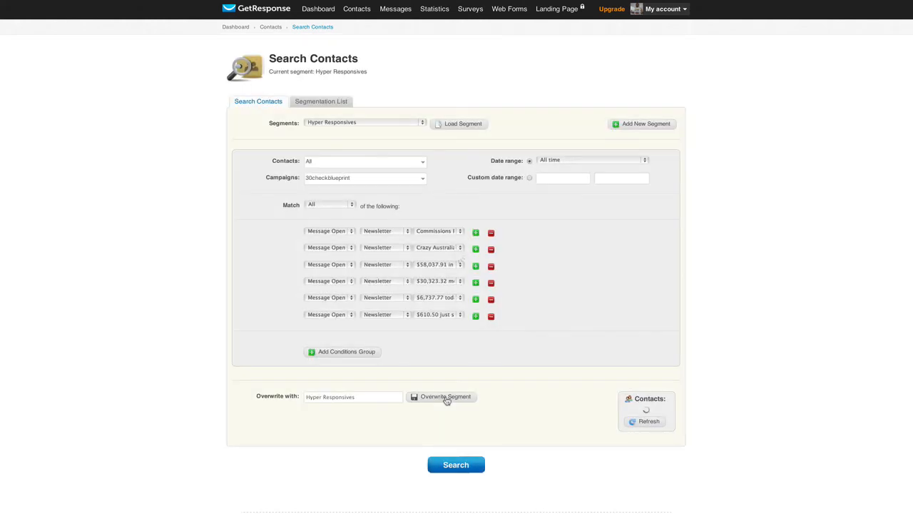